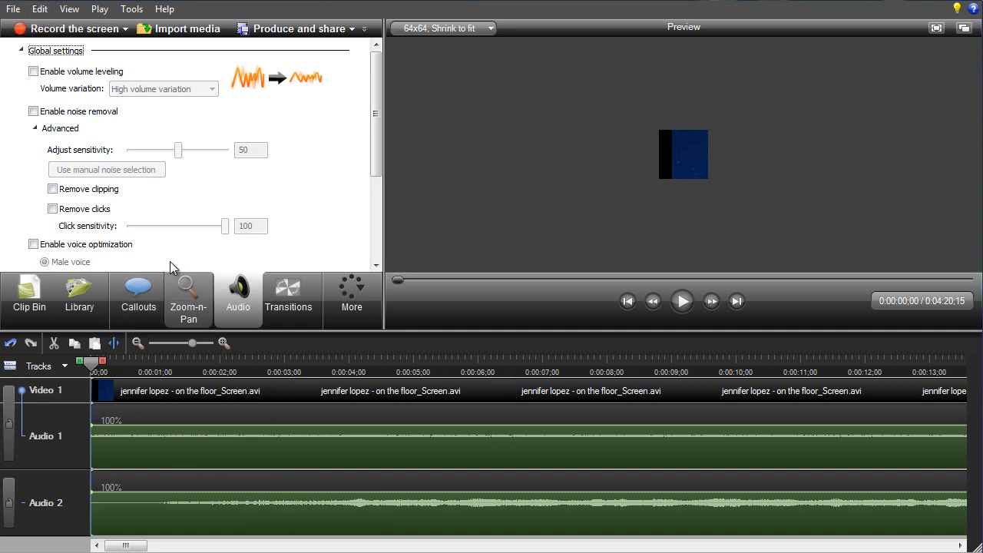
Enable noise removal on the song's audio track, leaving sensitivity at 50.
{"action": "left_click", "coordinate": [76, 28]}
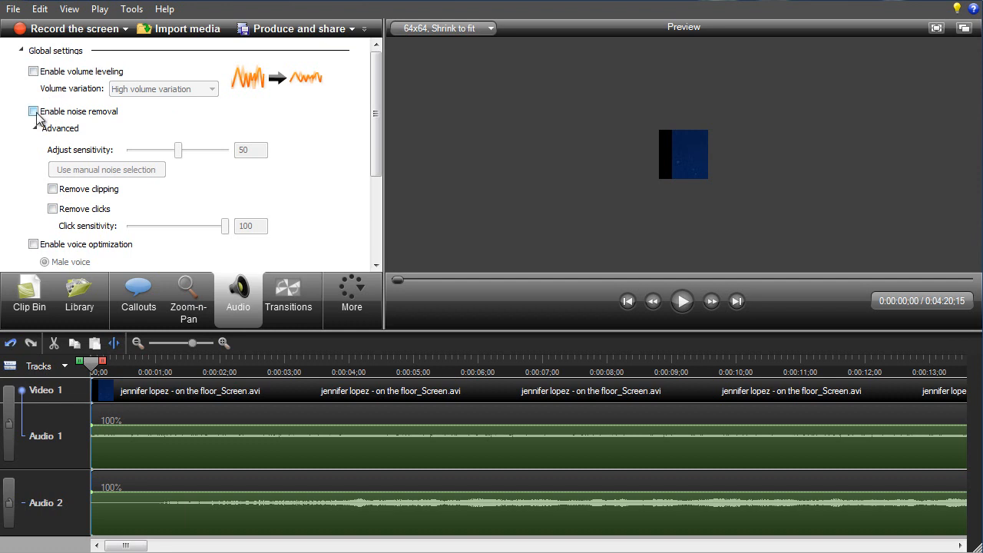
{"action": "left_click", "coordinate": [34, 111]}
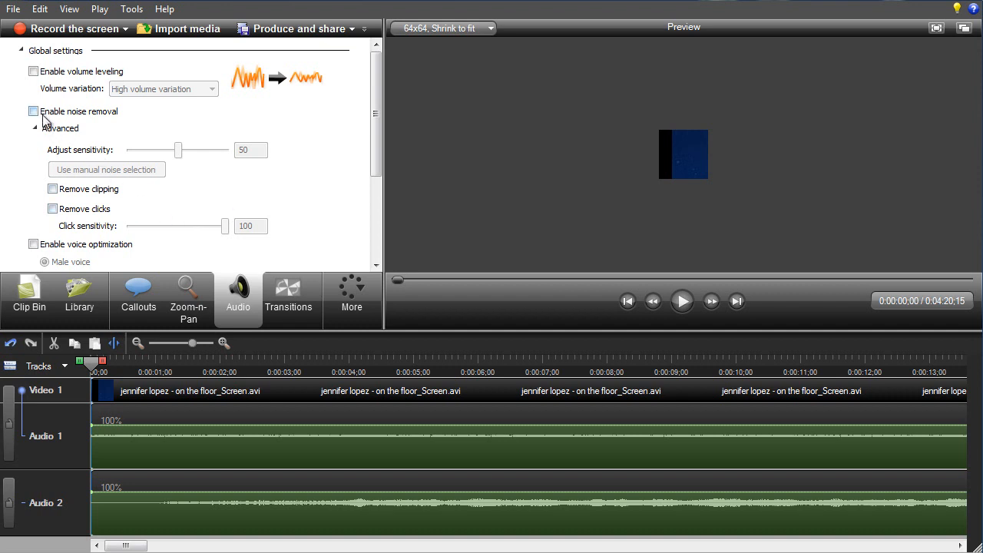
{"action": "left_click", "coordinate": [34, 111]}
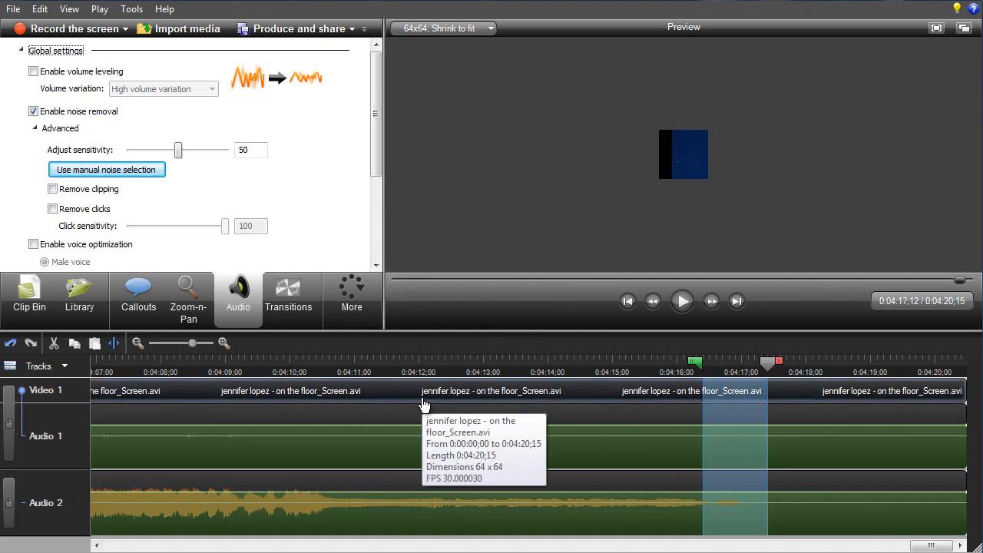
{"action": "mouse_move", "coordinate": [718, 397]}
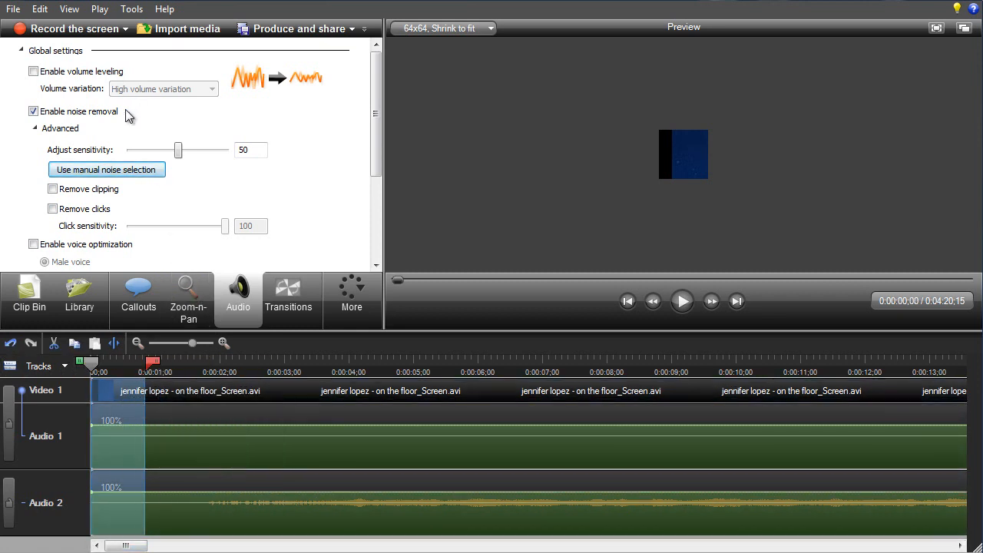
{"action": "left_click", "coordinate": [106, 169]}
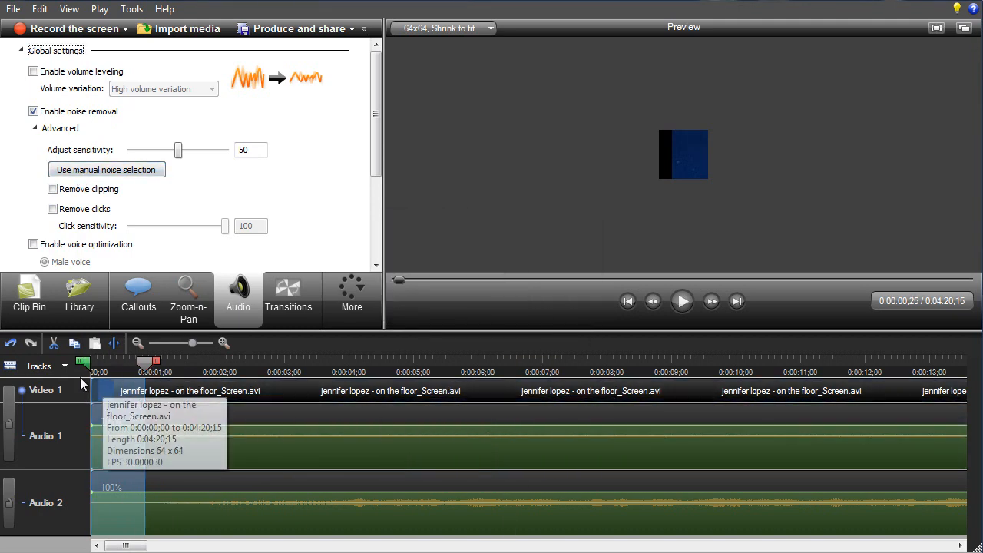
{"action": "left_click", "coordinate": [33, 110]}
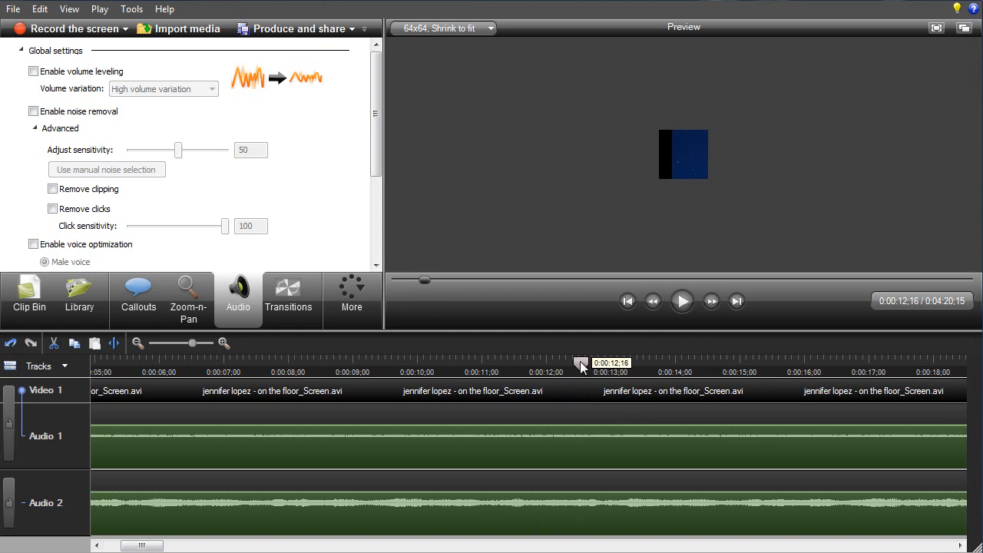
Preview the opening 22 seconds of the song to hear the noise-removed result.
{"action": "left_click", "coordinate": [682, 301]}
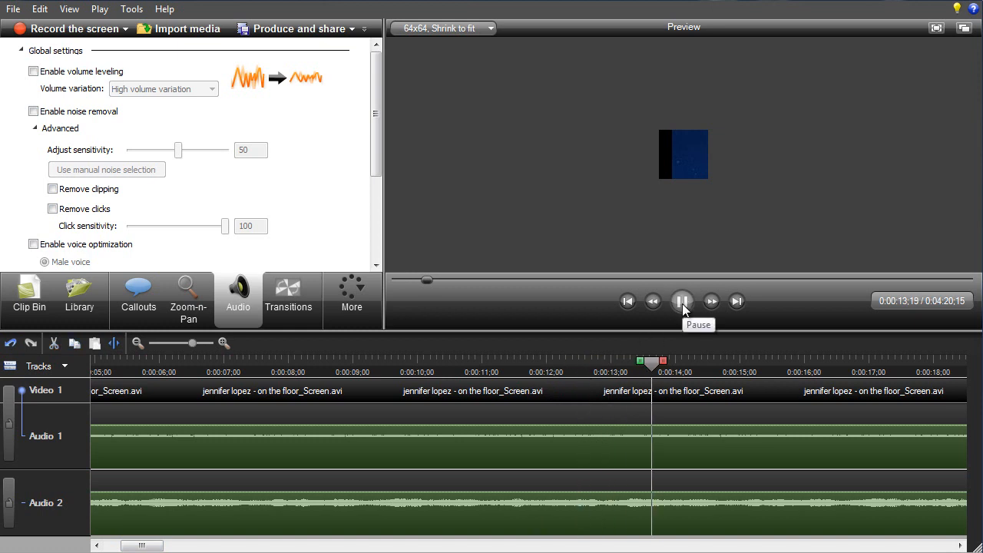
{"action": "left_click", "coordinate": [682, 300]}
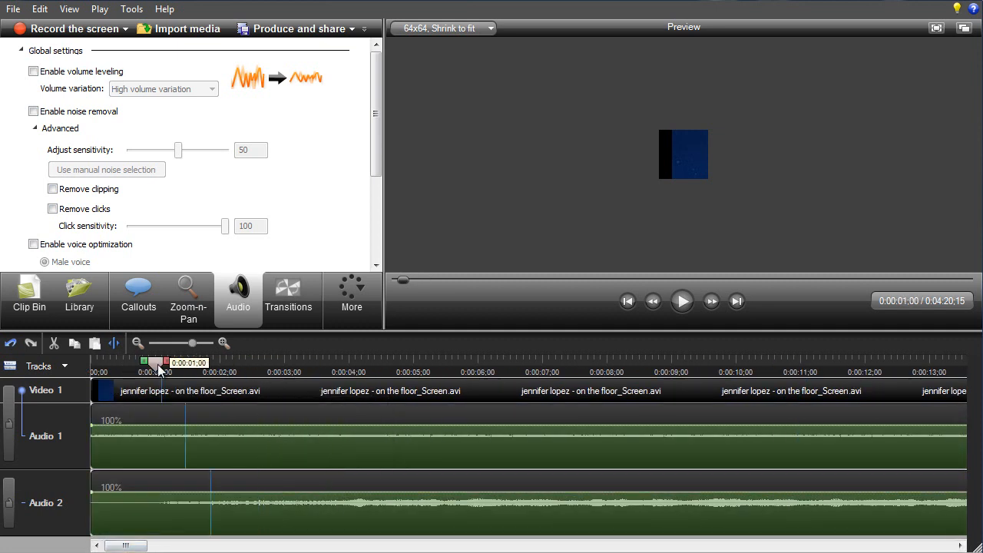
{"action": "left_click_drag", "start_coordinate": [184, 362], "coordinate": [146, 362]}
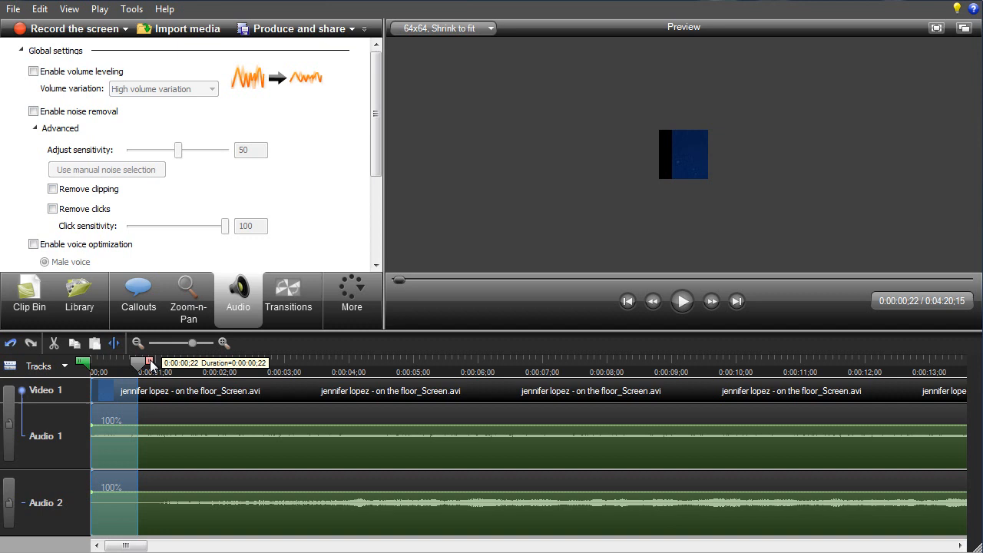
{"action": "left_click", "coordinate": [34, 111]}
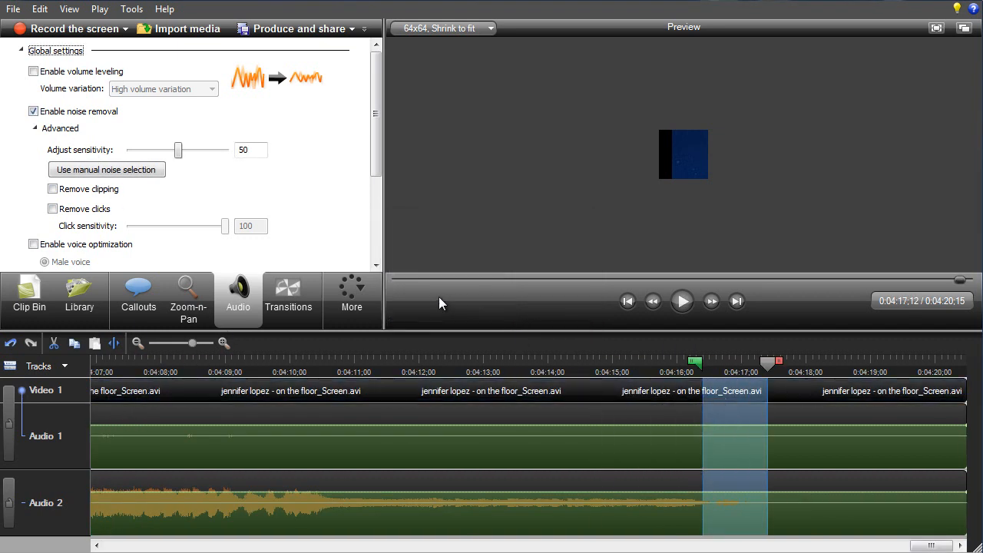
{"action": "left_click", "coordinate": [621, 362]}
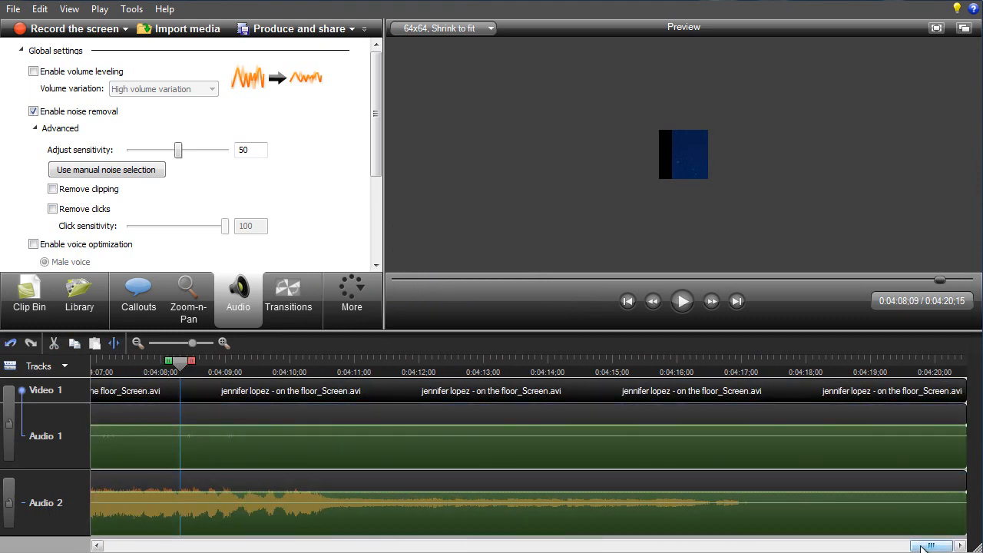
{"action": "left_click_drag", "start_coordinate": [929, 545], "coordinate": [123, 545]}
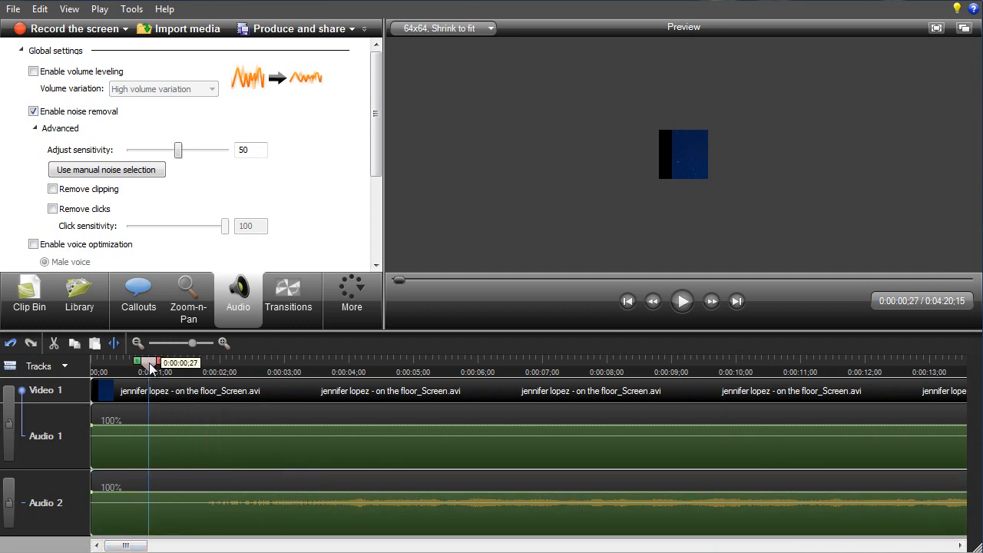
{"action": "left_click_drag", "start_coordinate": [156, 363], "coordinate": [146, 362]}
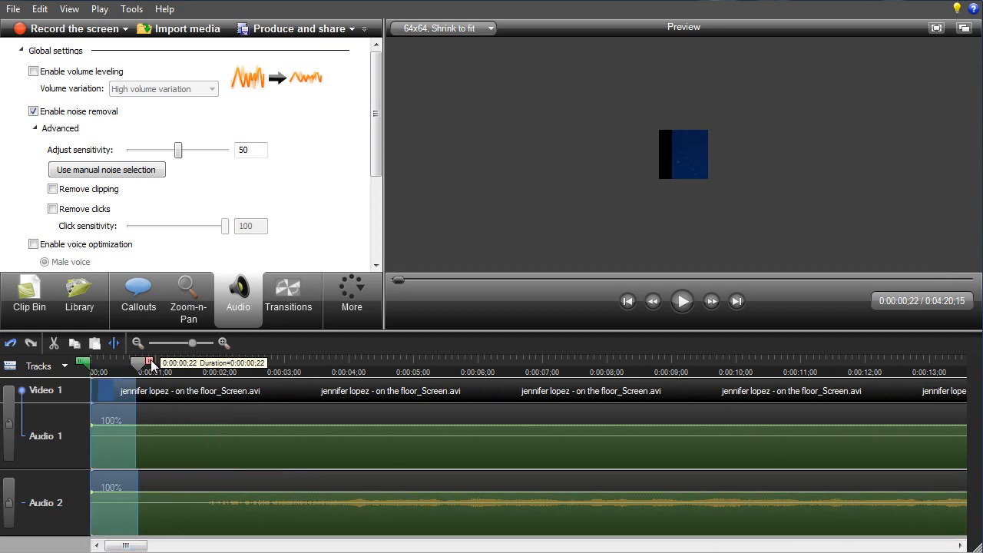
{"action": "left_click", "coordinate": [106, 168]}
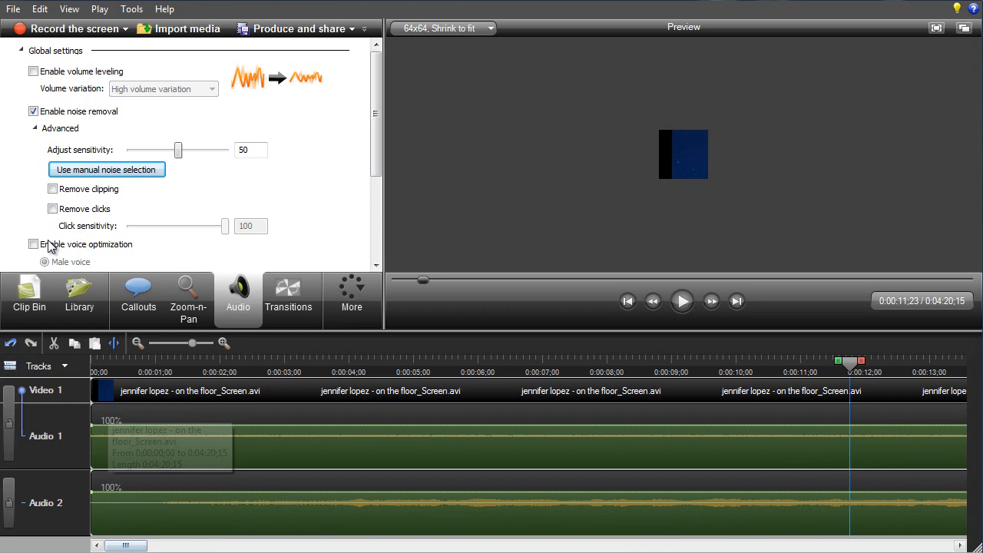
{"action": "mouse_move", "coordinate": [218, 188]}
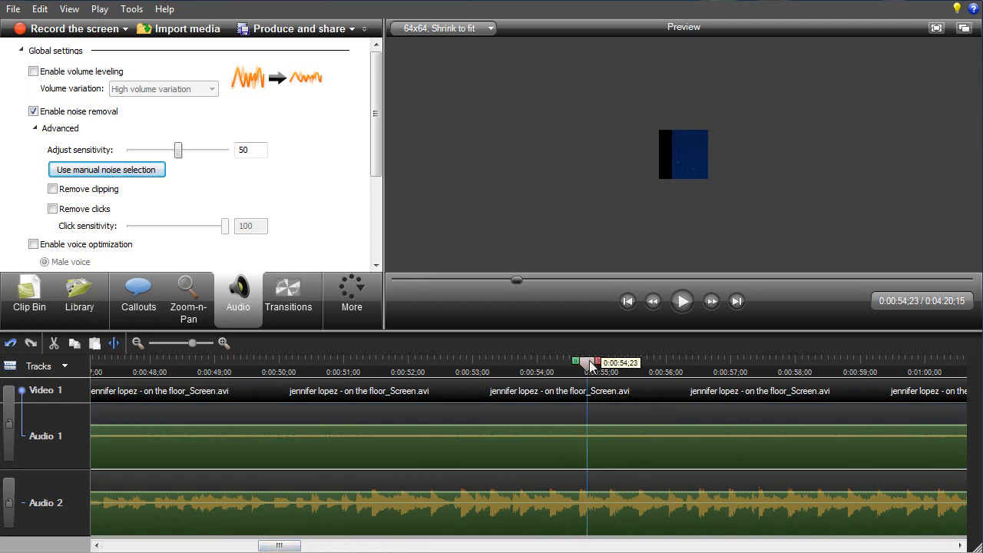
{"action": "left_click", "coordinate": [682, 300]}
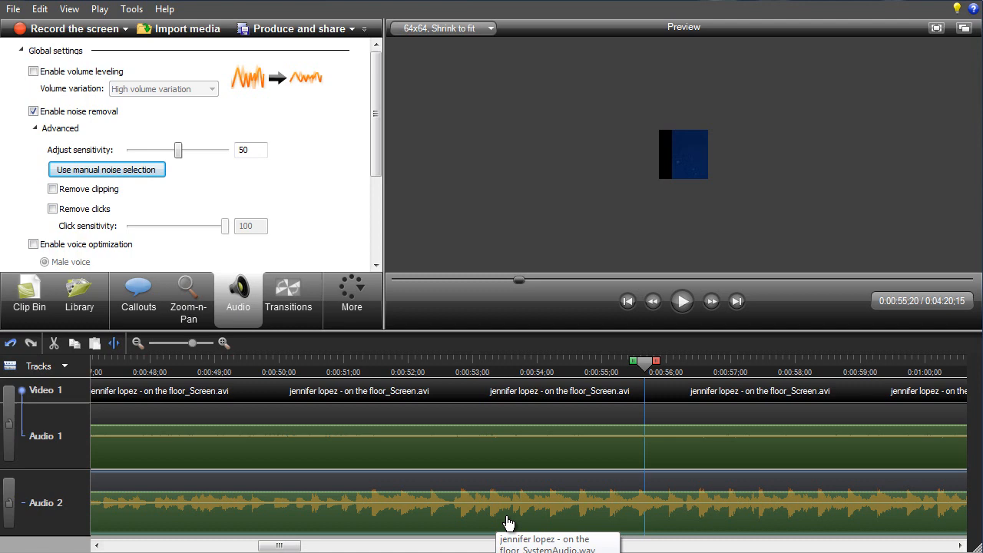
{"action": "scroll", "scroll_direction": "right", "scroll_amount": 3}
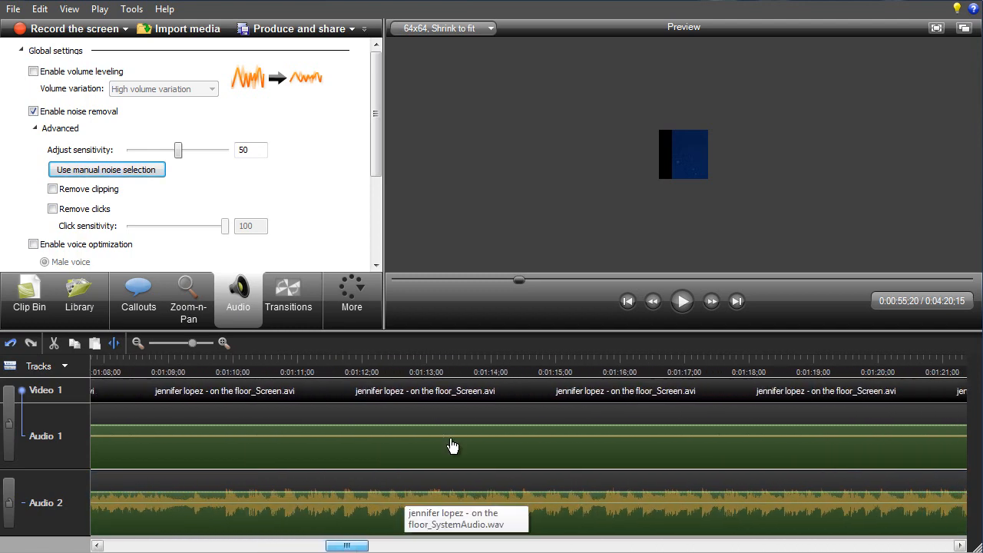
{"action": "left_click", "coordinate": [682, 300]}
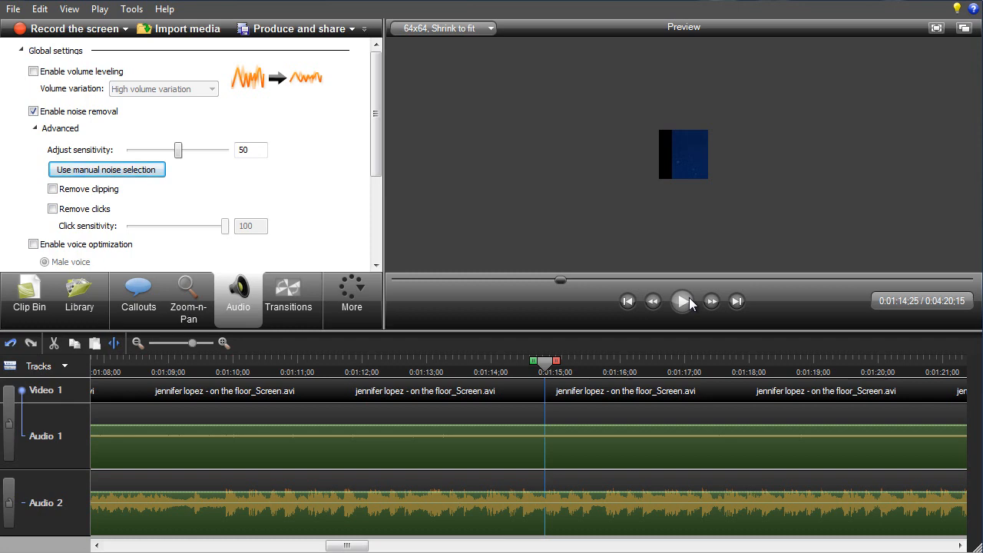
{"action": "left_click", "coordinate": [682, 301]}
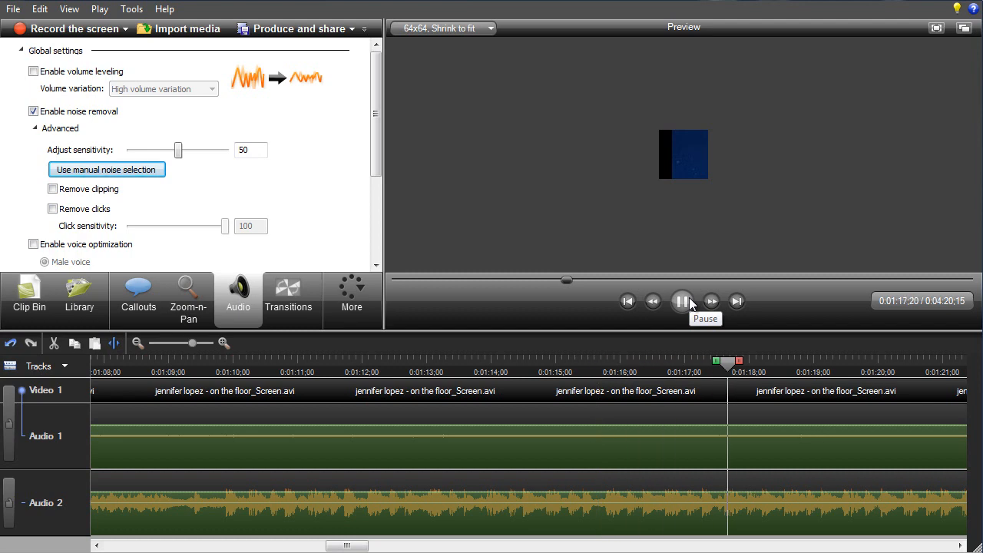
{"action": "left_click", "coordinate": [682, 300]}
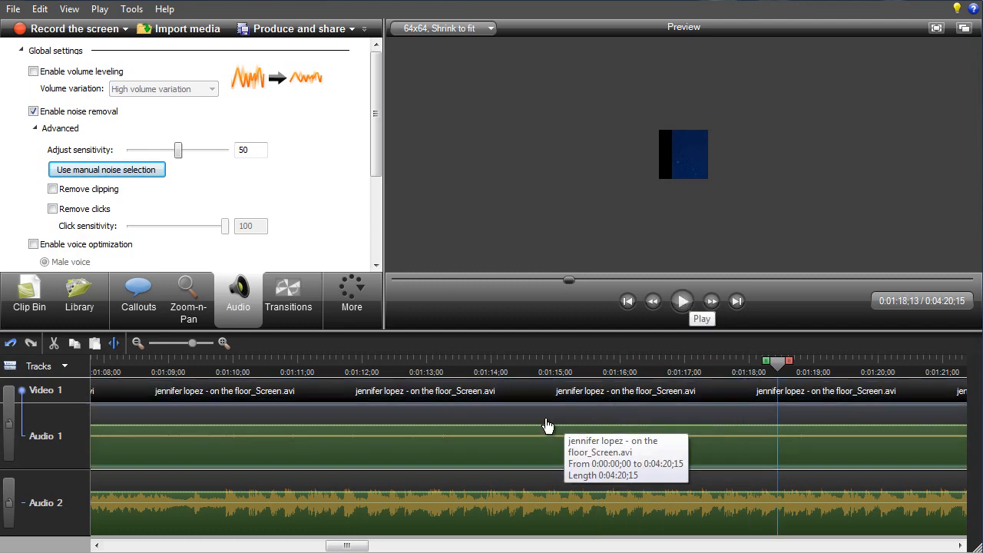
{"action": "left_click_drag", "start_coordinate": [345, 546], "coordinate": [398, 545]}
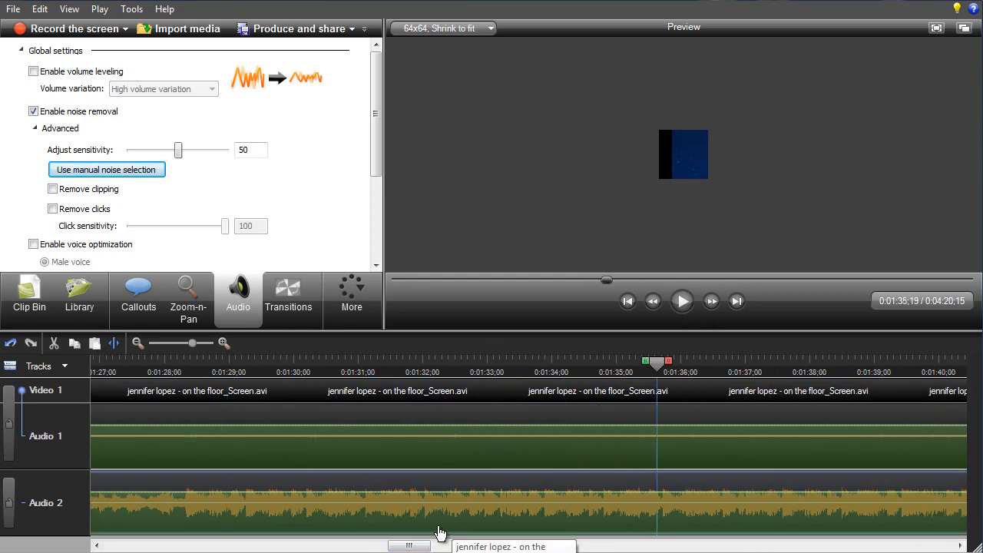
{"action": "scroll", "scroll_direction": "right", "scroll_amount": 3}
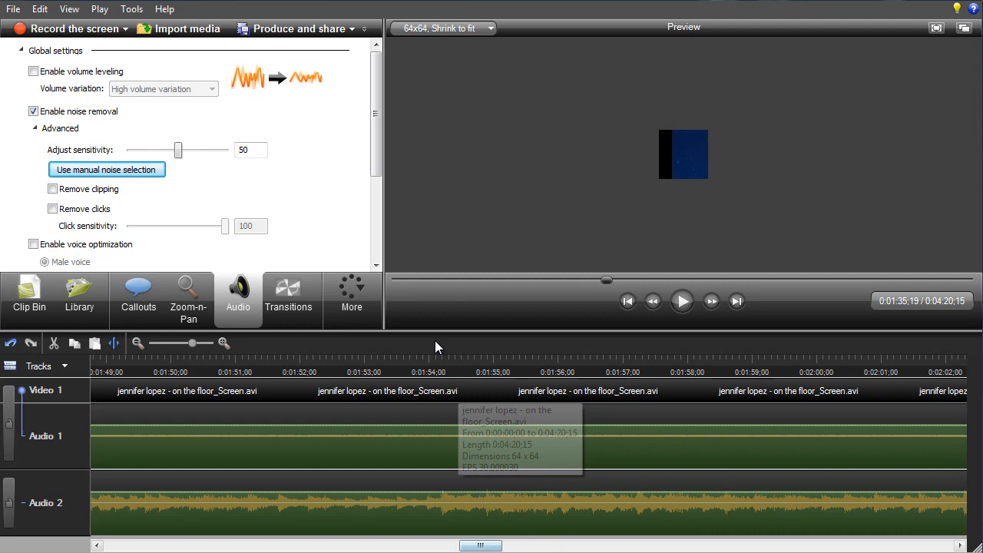
{"action": "left_click", "coordinate": [682, 300]}
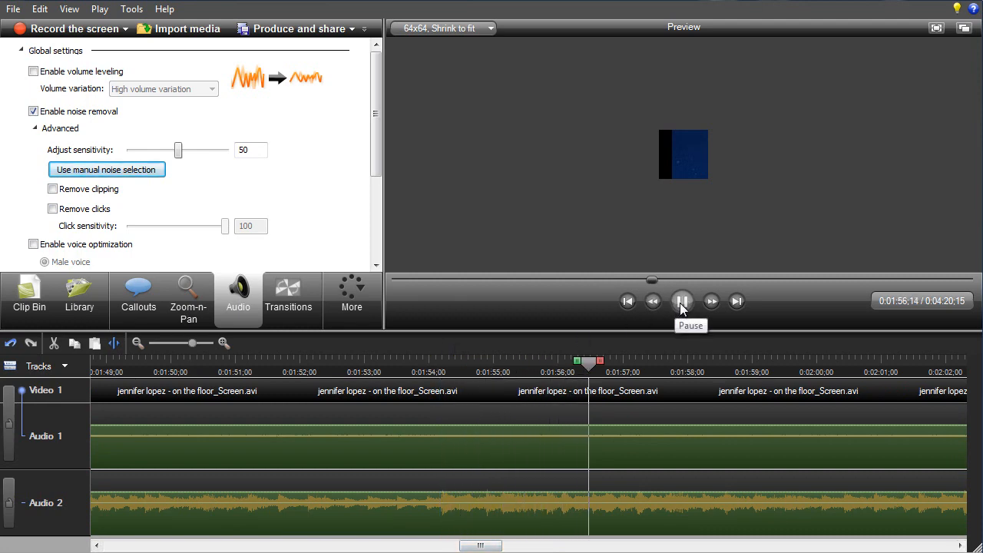
{"action": "left_click", "coordinate": [681, 299]}
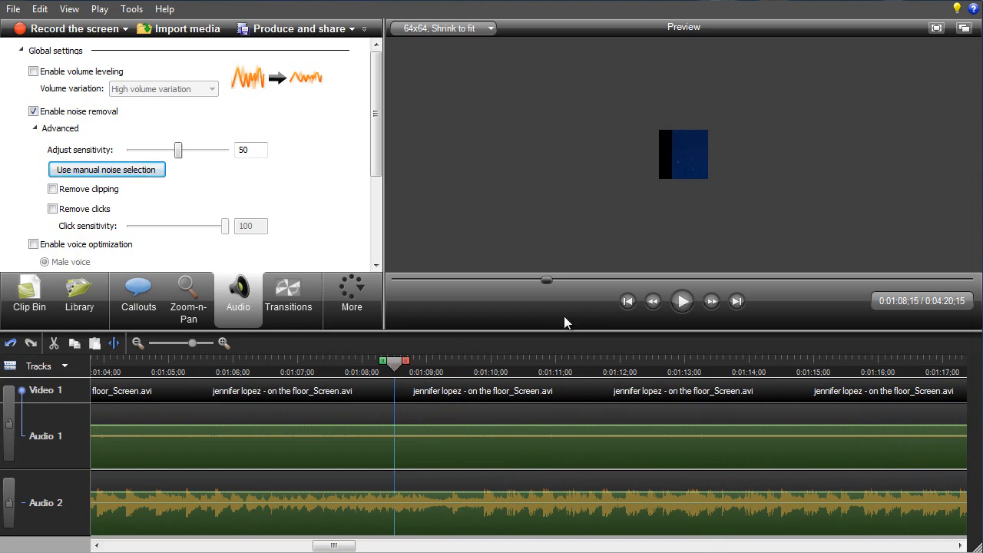
{"action": "mouse_move", "coordinate": [682, 300]}
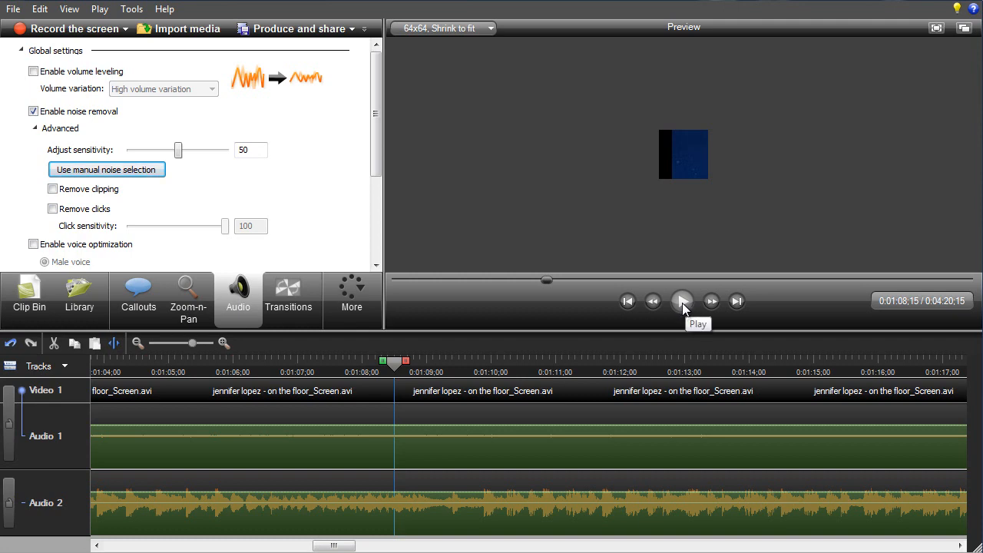
{"action": "left_click", "coordinate": [682, 301]}
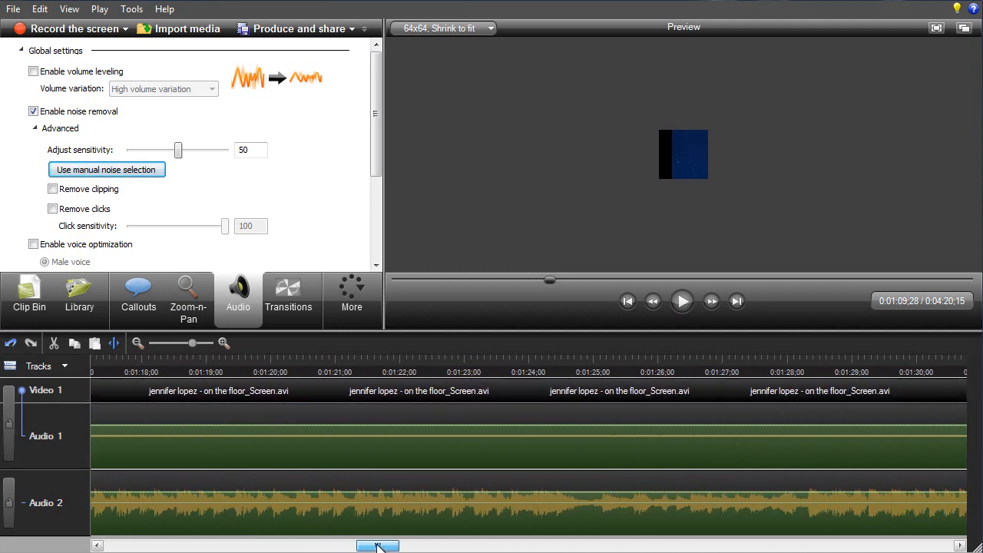
{"action": "left_click_drag", "start_coordinate": [378, 545], "coordinate": [452, 545]}
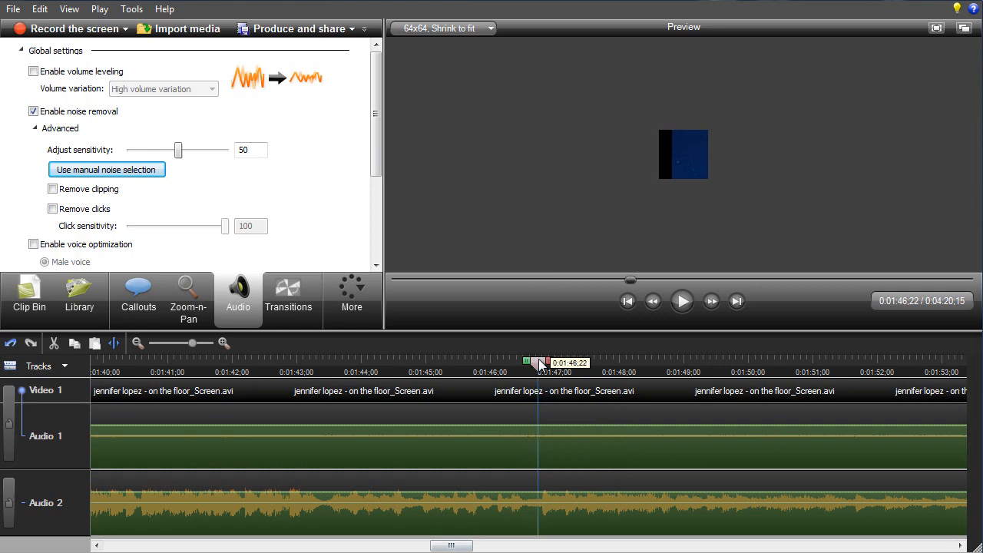
{"action": "left_click", "coordinate": [682, 300]}
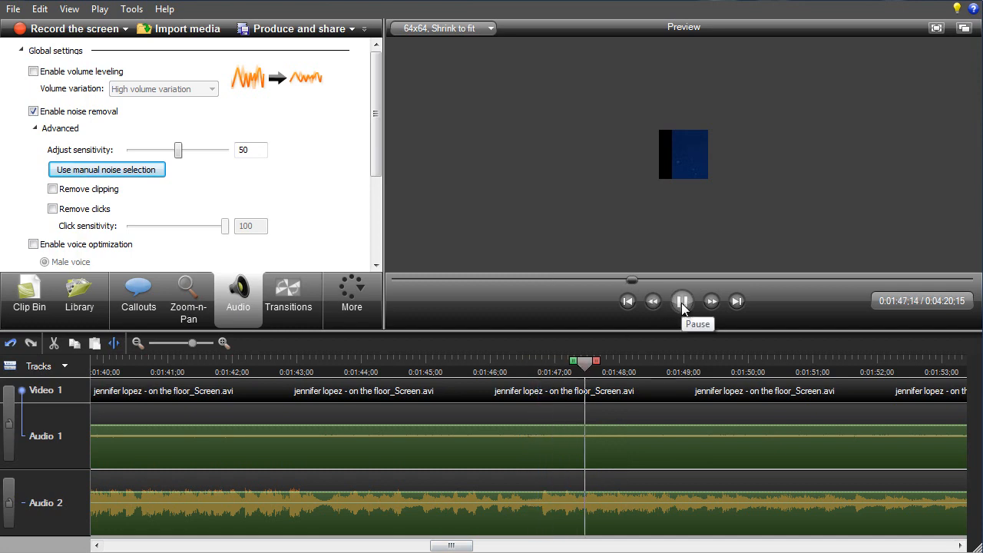
{"action": "left_click", "coordinate": [682, 299]}
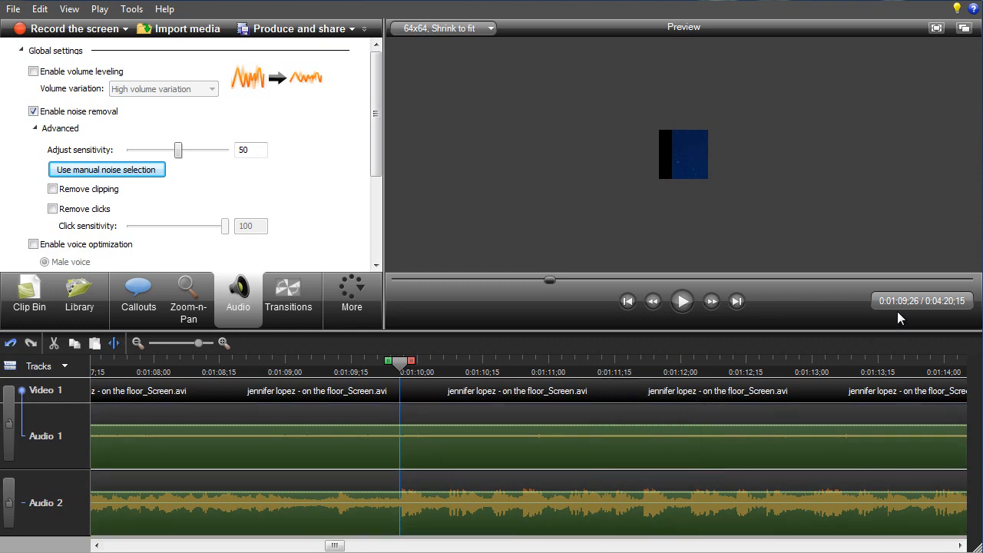
{"action": "left_click", "coordinate": [681, 300]}
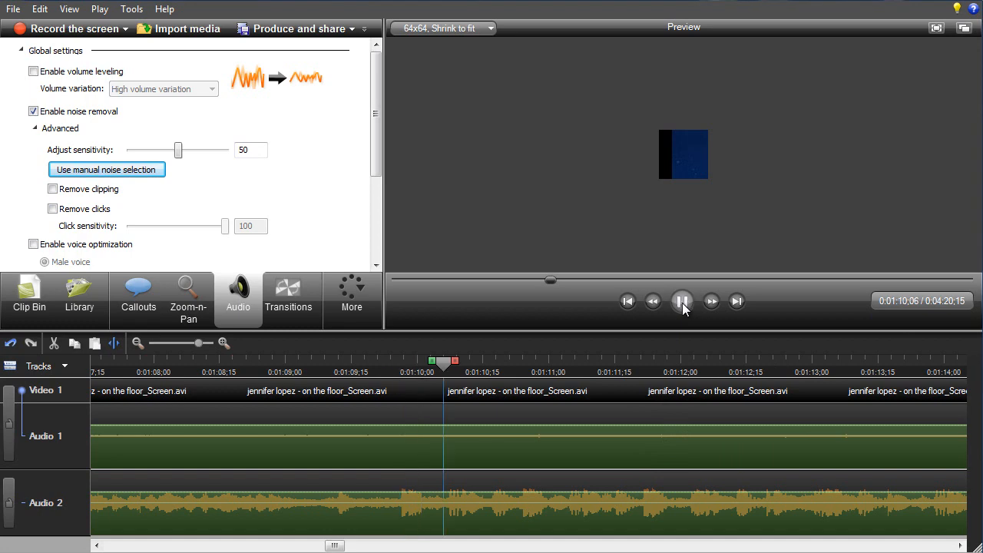
{"action": "left_click", "coordinate": [682, 300]}
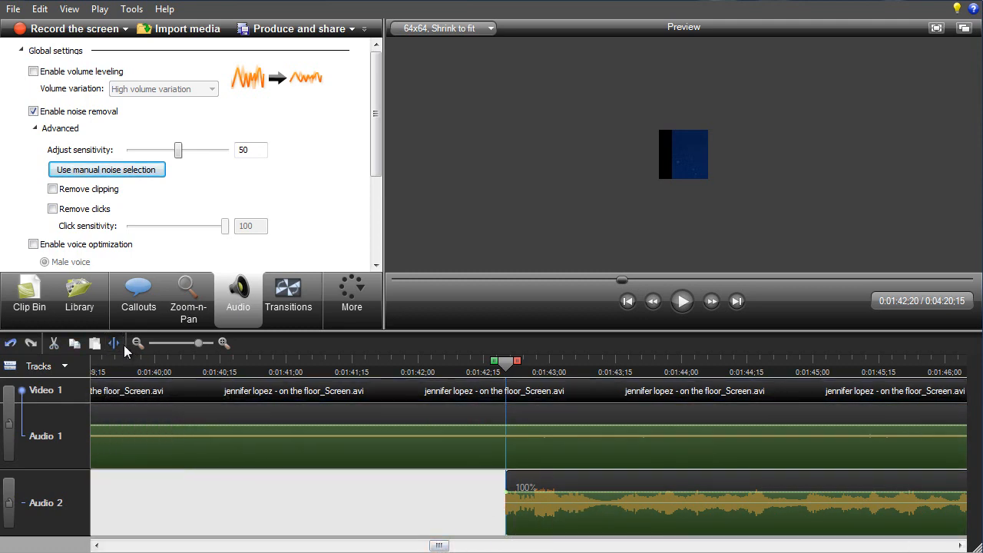
Cut the selected 1:10–1:42 stretch out of the song, shortening it to 3:47:21.
{"action": "left_click", "coordinate": [139, 342]}
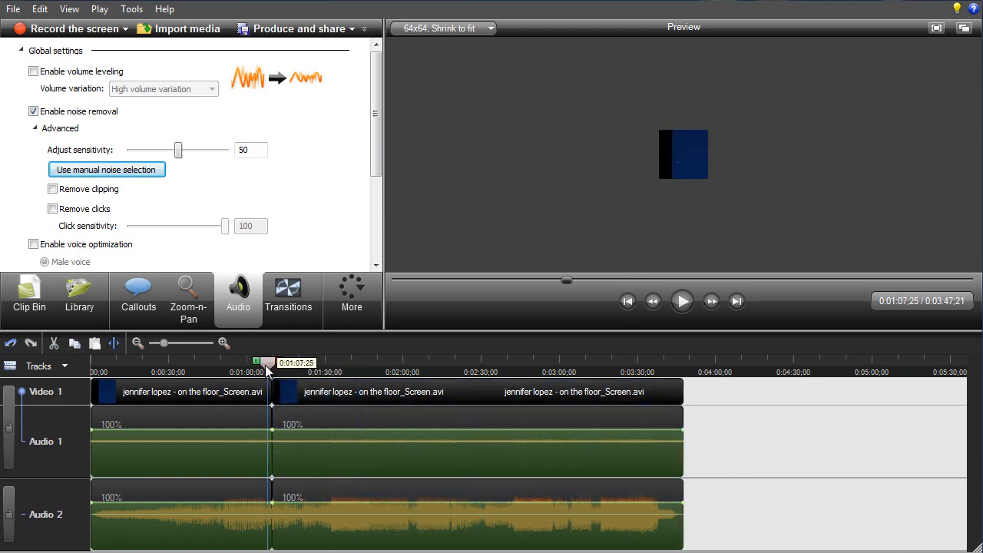
{"action": "left_click", "coordinate": [225, 343]}
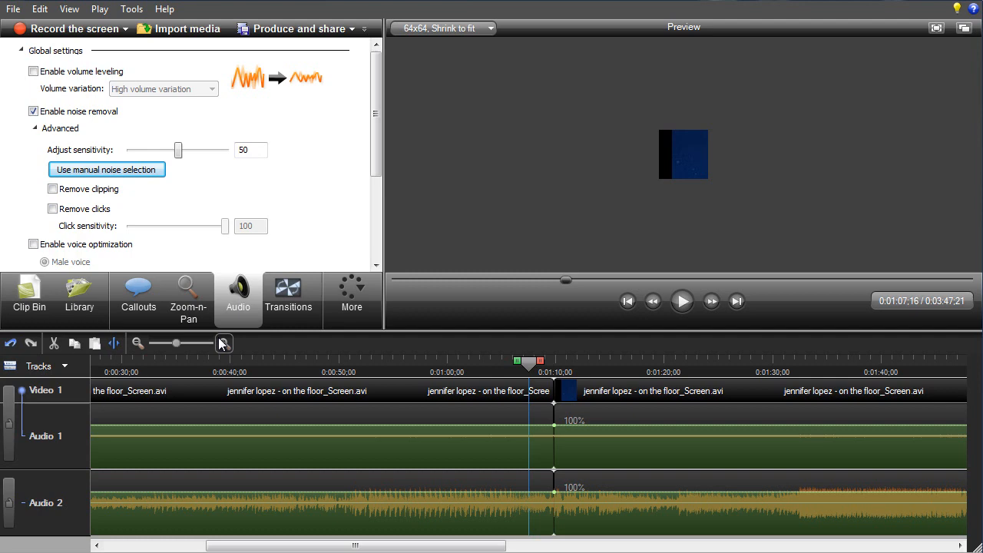
{"action": "left_click", "coordinate": [225, 343]}
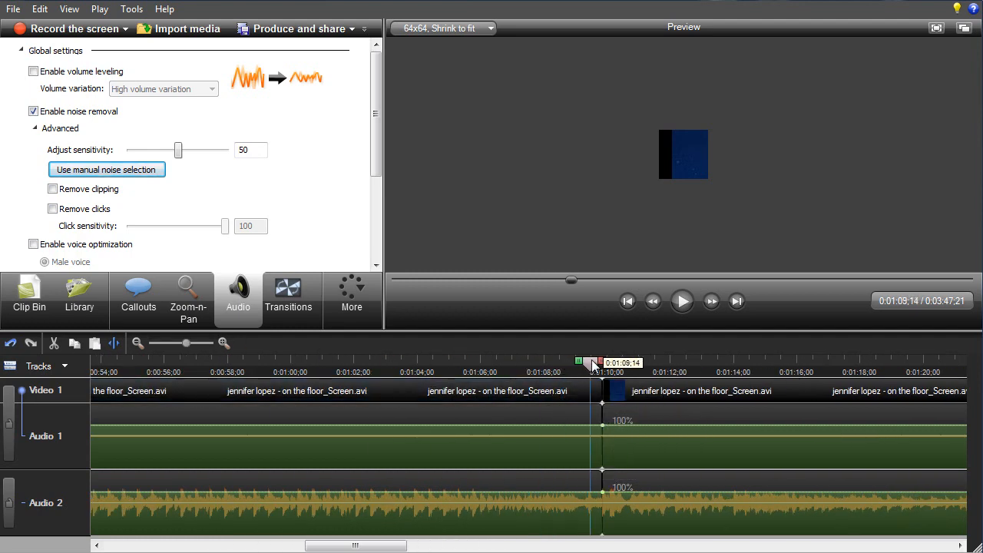
{"action": "left_click", "coordinate": [681, 299]}
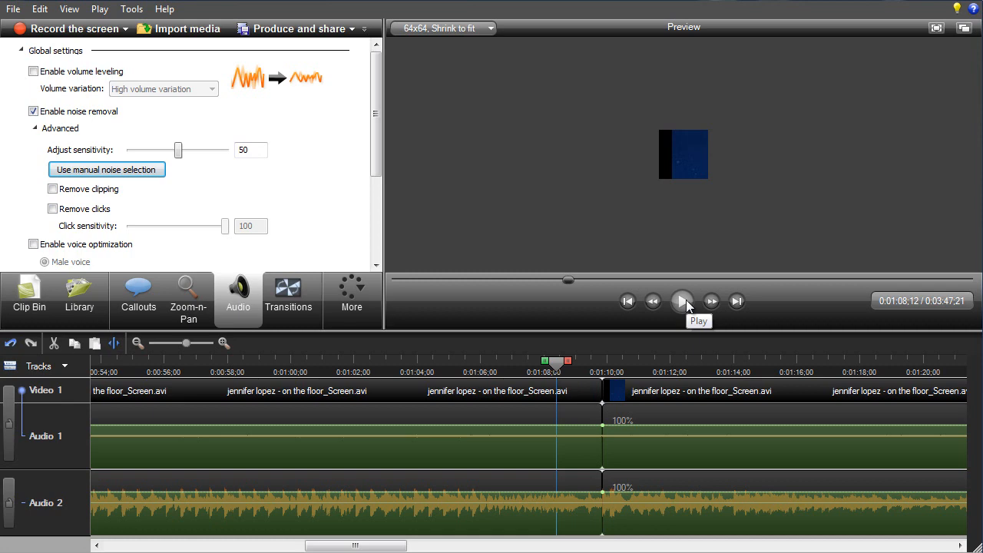
{"action": "left_click", "coordinate": [682, 300]}
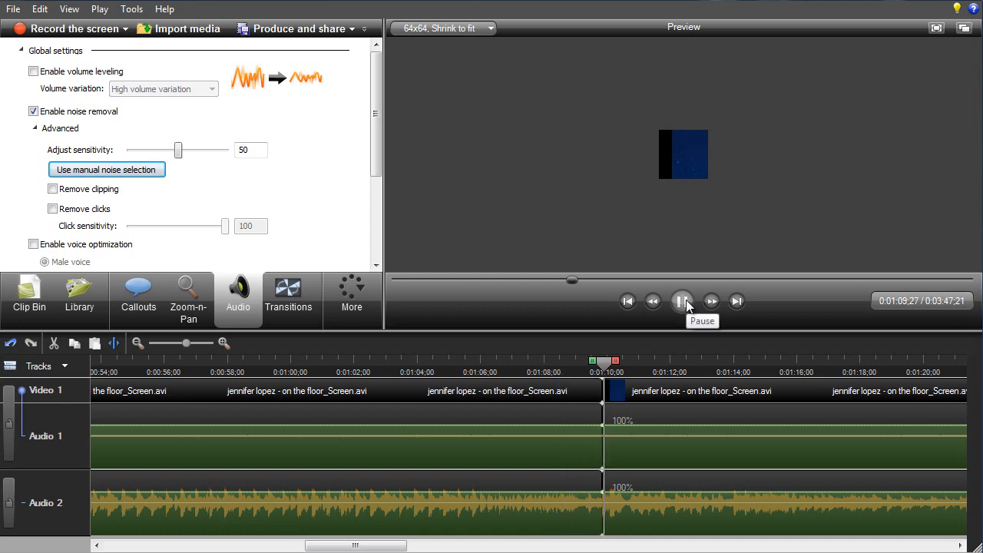
{"action": "left_click", "coordinate": [682, 299]}
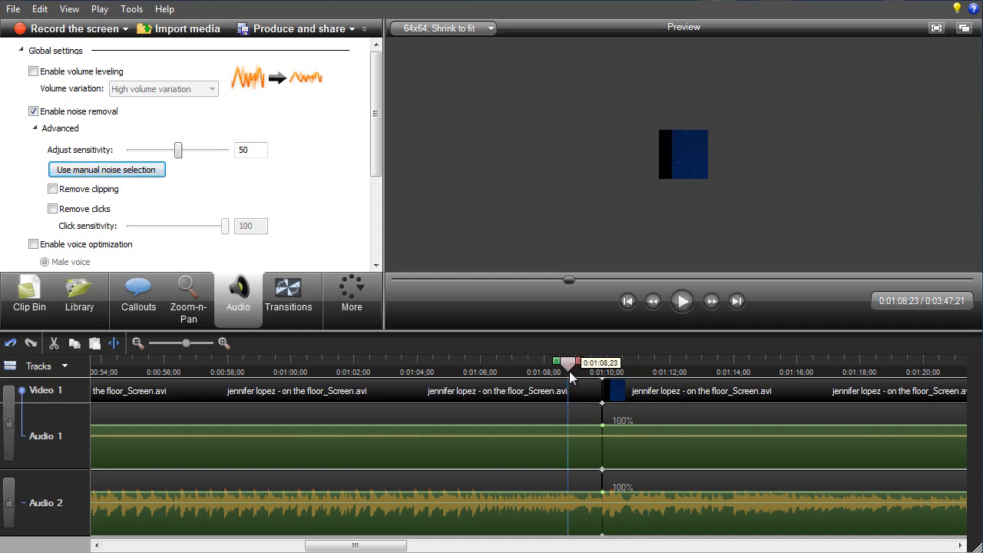
{"action": "left_click", "coordinate": [682, 300]}
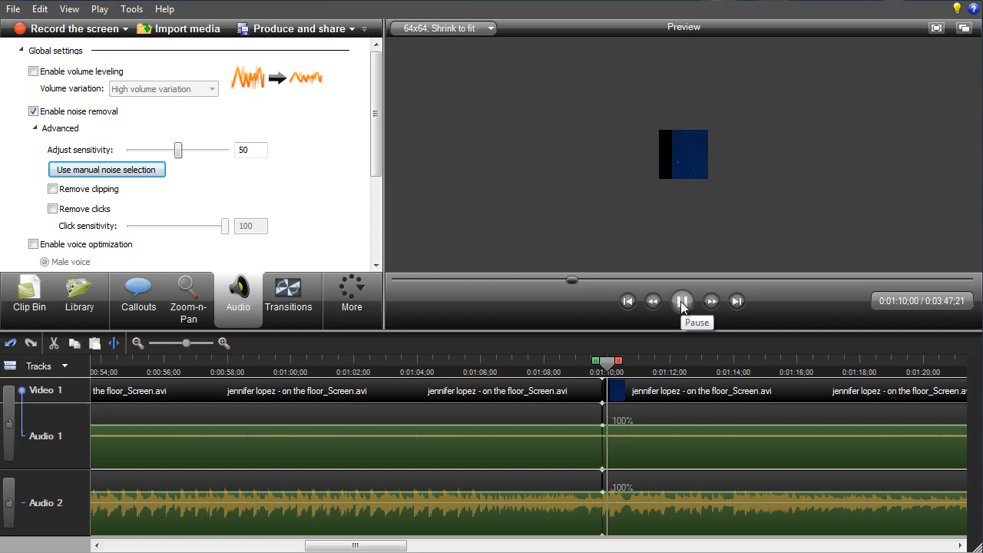
{"action": "left_click", "coordinate": [682, 299]}
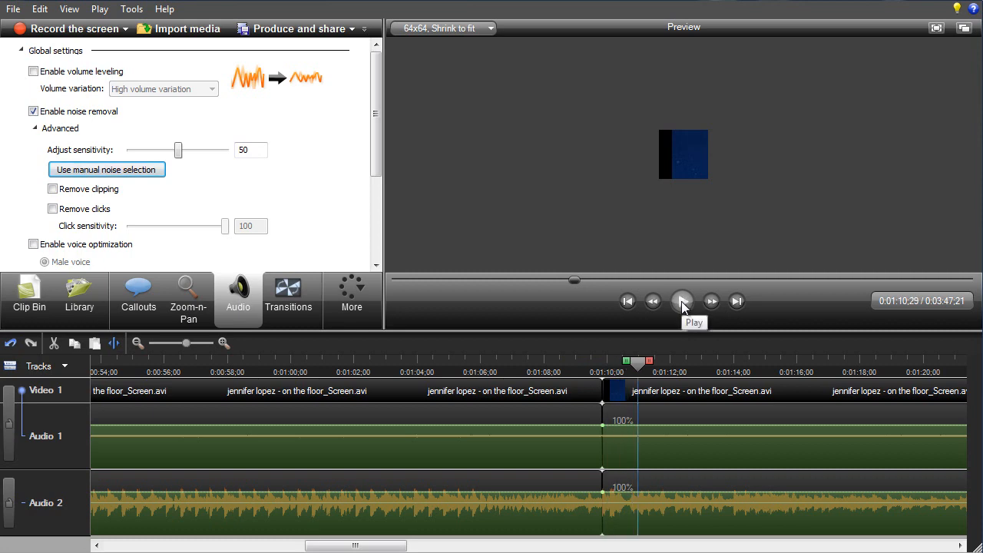
{"action": "left_click", "coordinate": [223, 342]}
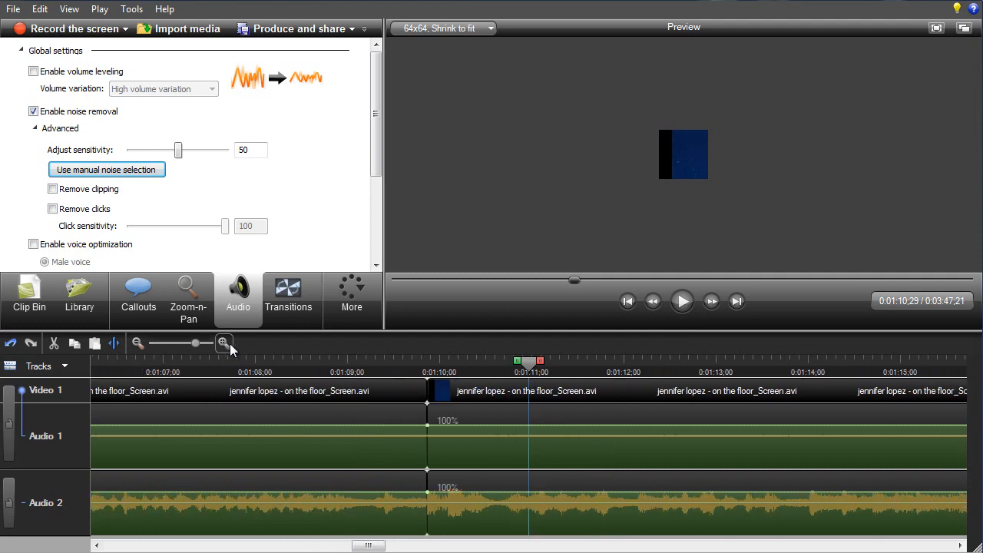
{"action": "left_click", "coordinate": [225, 342]}
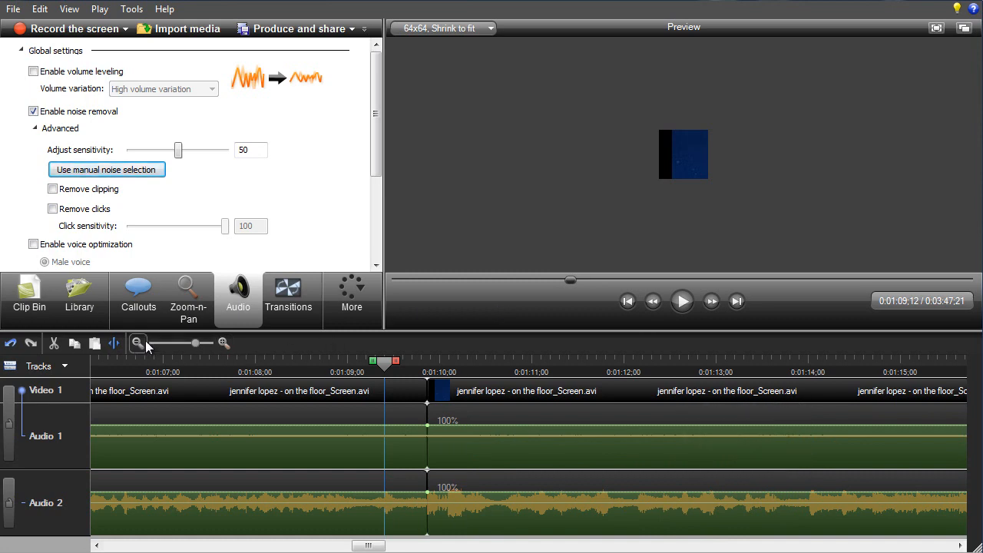
{"action": "mouse_move", "coordinate": [224, 342]}
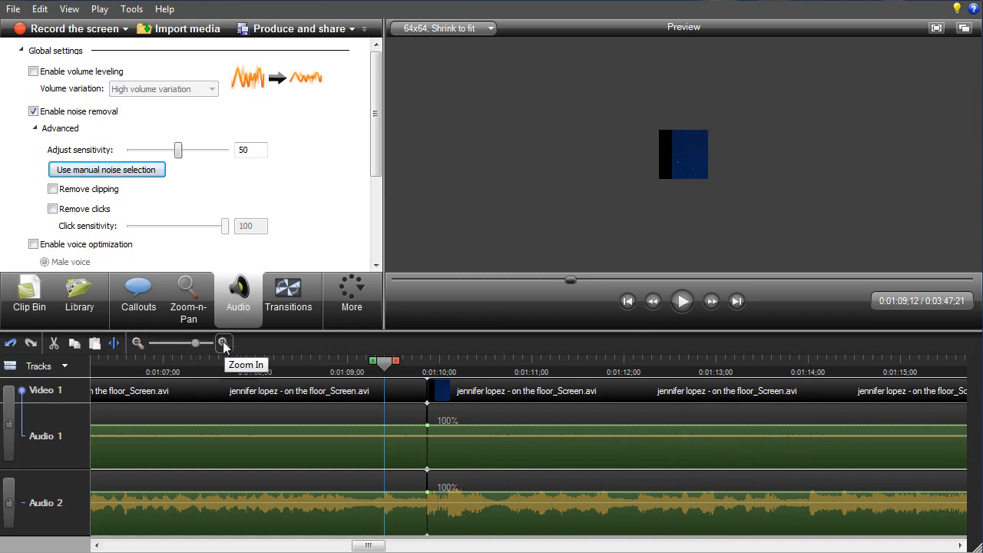
{"action": "left_click", "coordinate": [224, 342]}
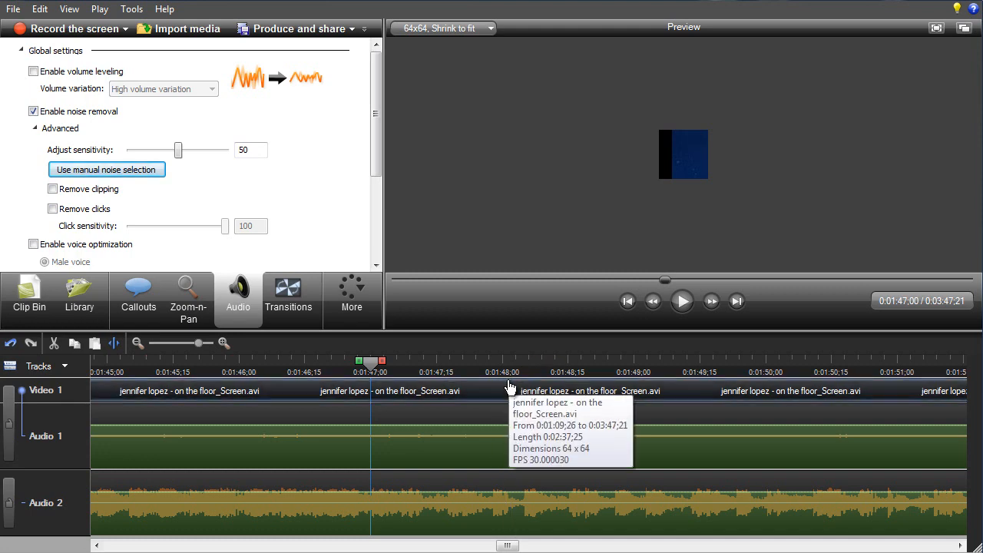
{"action": "mouse_move", "coordinate": [685, 284]}
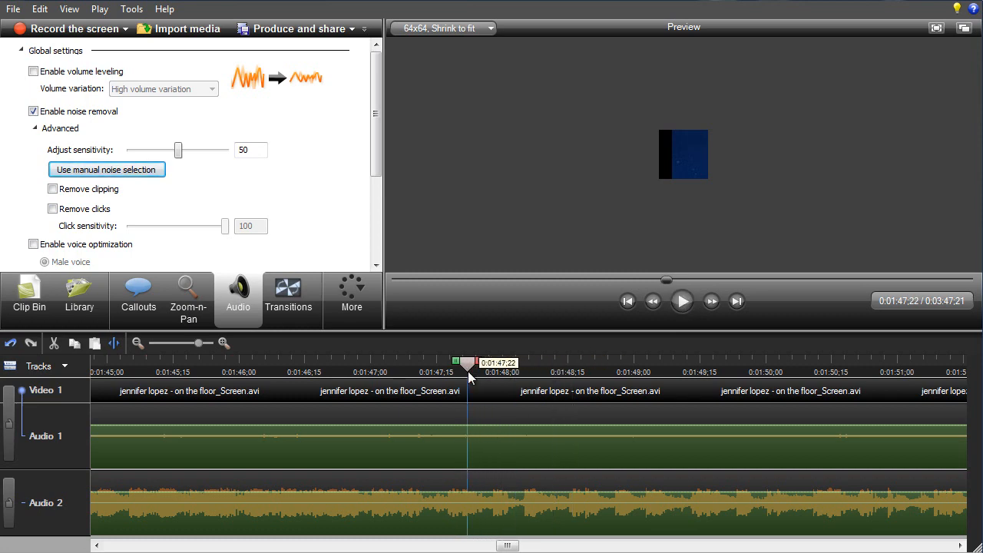
Position the playhead at 1:47:21 and scroll toward 2:20:00 for the second split.
{"action": "left_click_drag", "start_coordinate": [468, 362], "coordinate": [462, 362]}
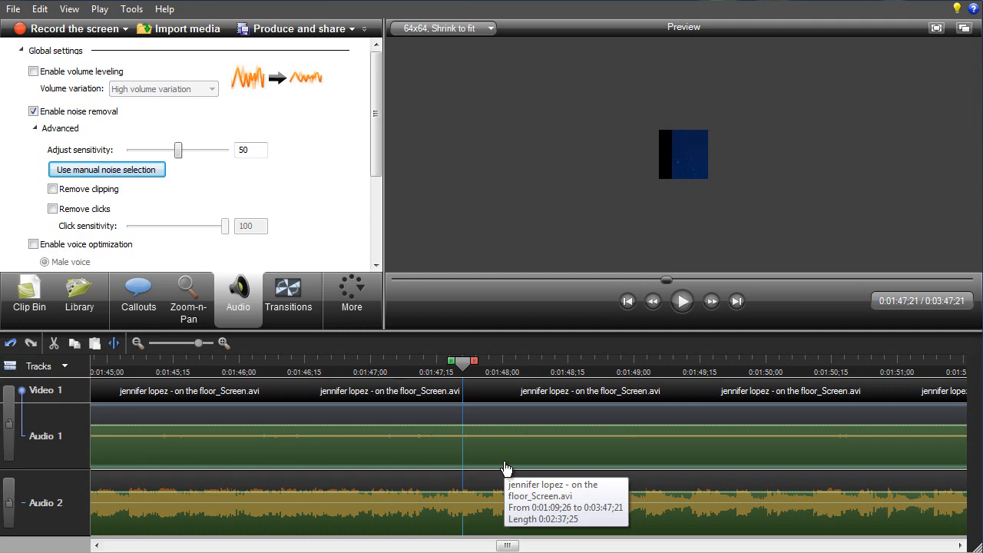
{"action": "mouse_move", "coordinate": [688, 534]}
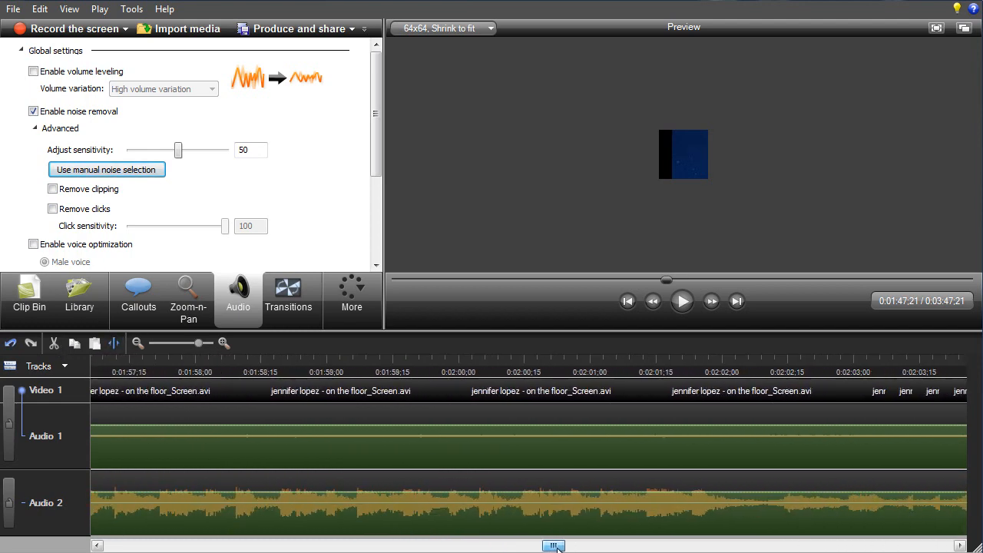
{"action": "left_click_drag", "start_coordinate": [553, 545], "coordinate": [606, 545]}
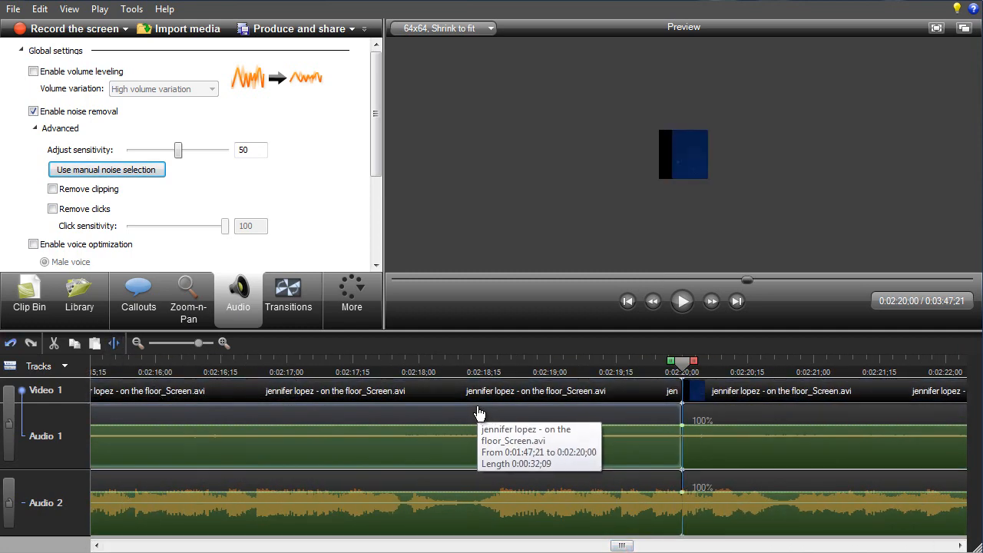
Remove the isolated 32-second piece and raise noise removal sensitivity to 100.
{"action": "left_click", "coordinate": [682, 300]}
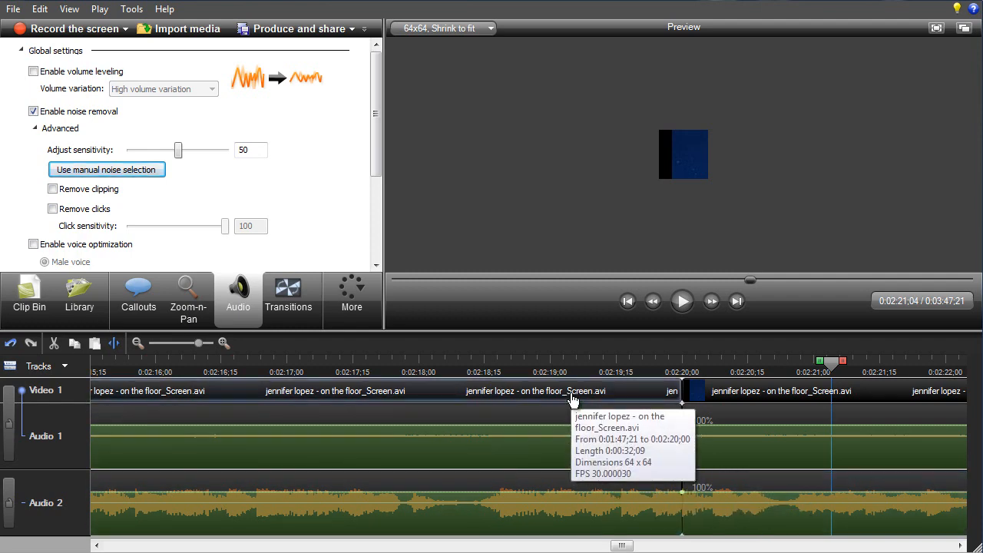
{"action": "mouse_move", "coordinate": [491, 490]}
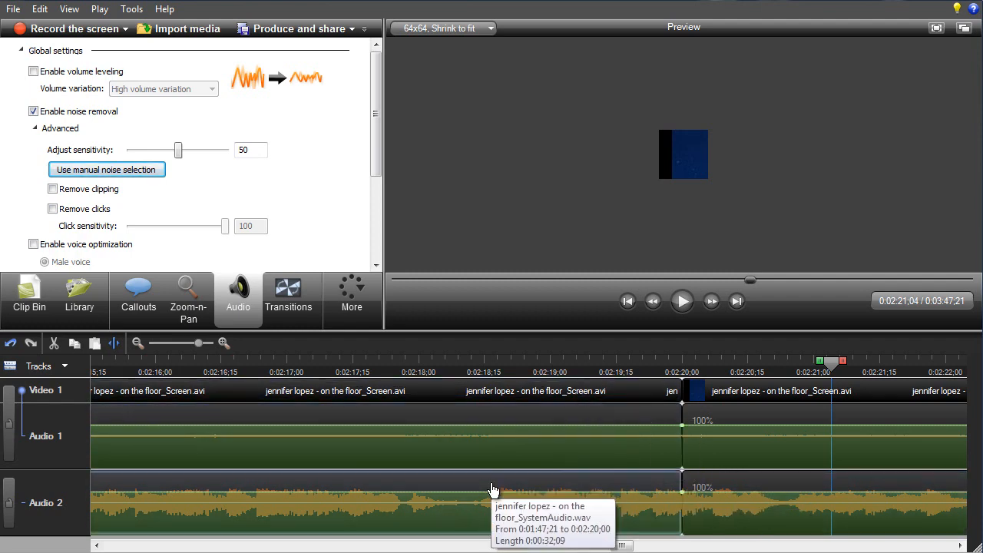
{"action": "mouse_move", "coordinate": [565, 485]}
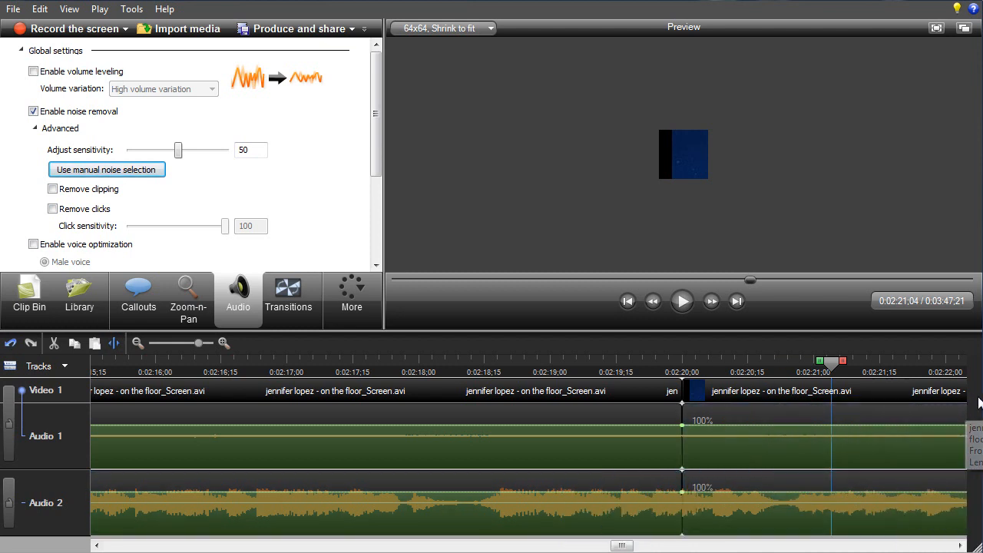
{"action": "mouse_move", "coordinate": [556, 391]}
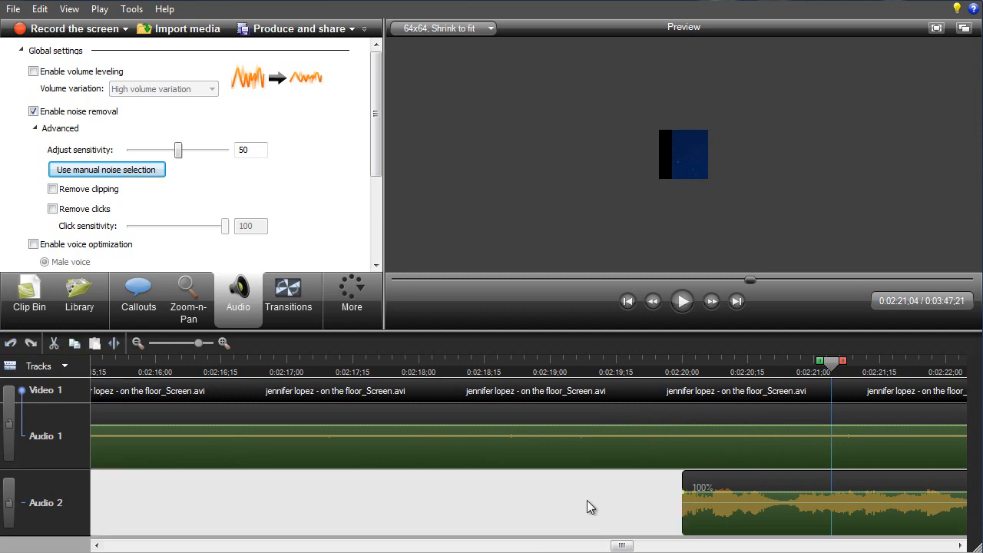
{"action": "left_click", "coordinate": [138, 342]}
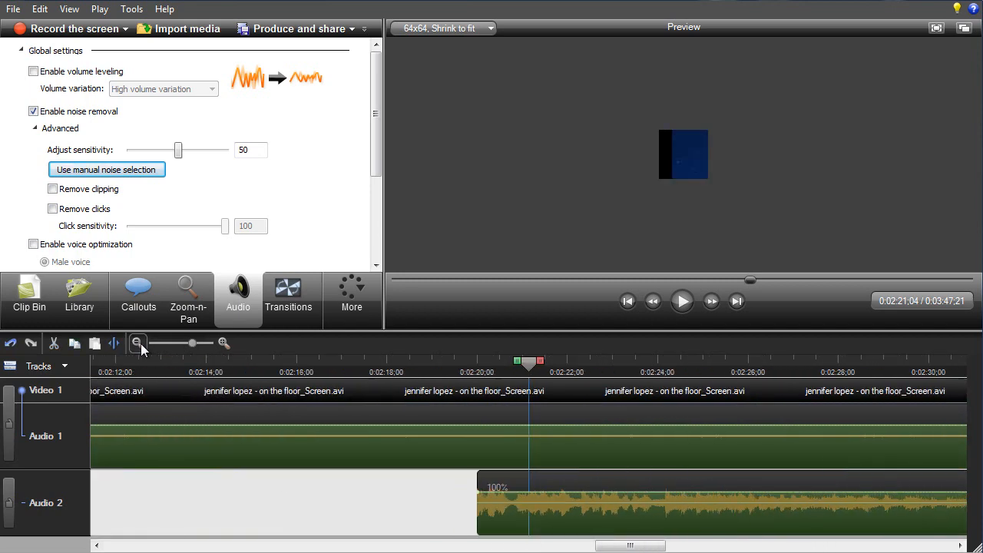
{"action": "left_click", "coordinate": [138, 342]}
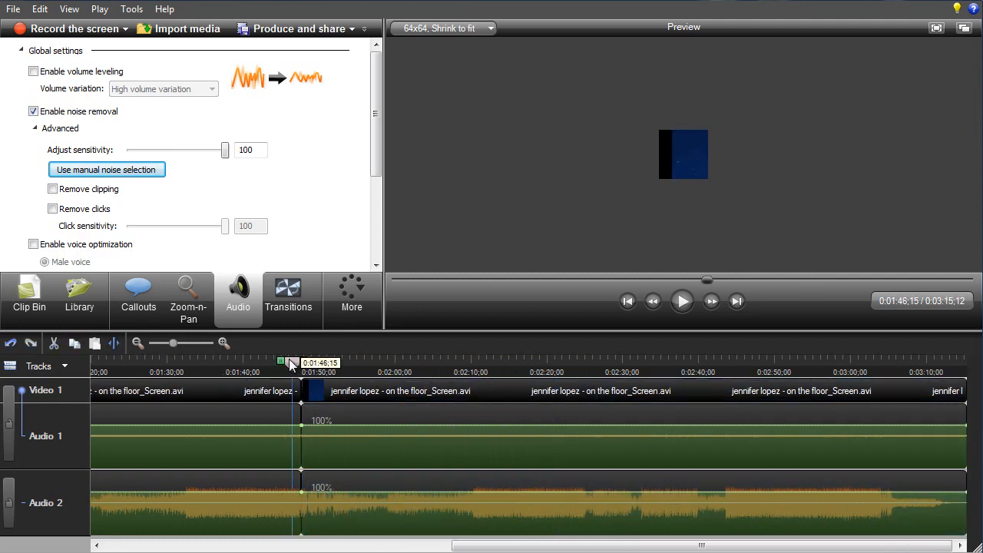
Zoom in and play back the section around the 1:47:21 splice.
{"action": "left_click", "coordinate": [138, 343]}
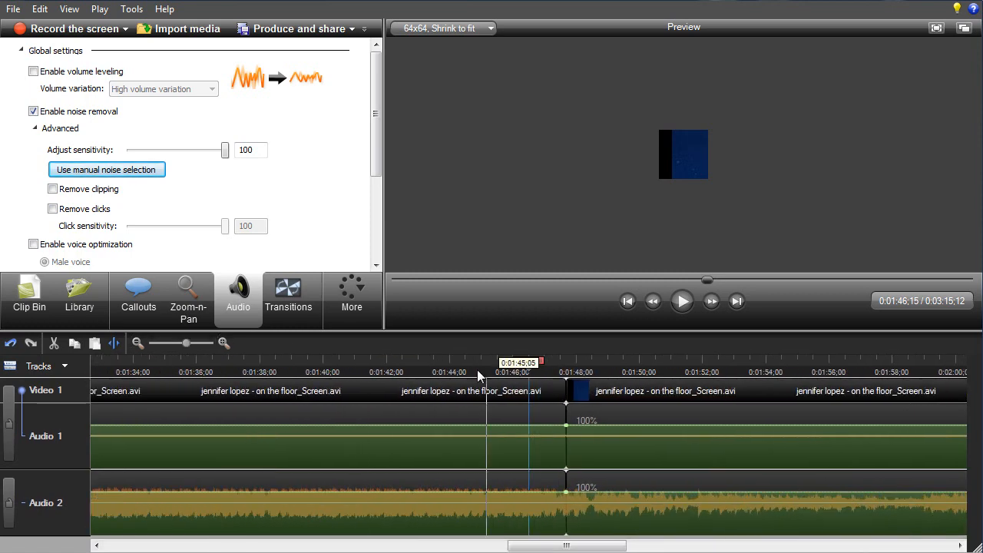
{"action": "left_click", "coordinate": [681, 300]}
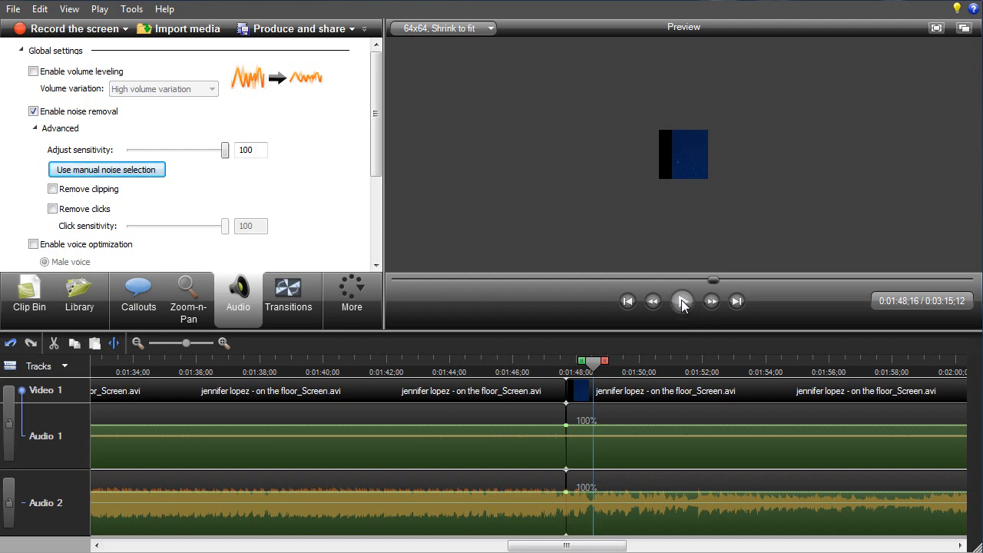
{"action": "left_click", "coordinate": [682, 301]}
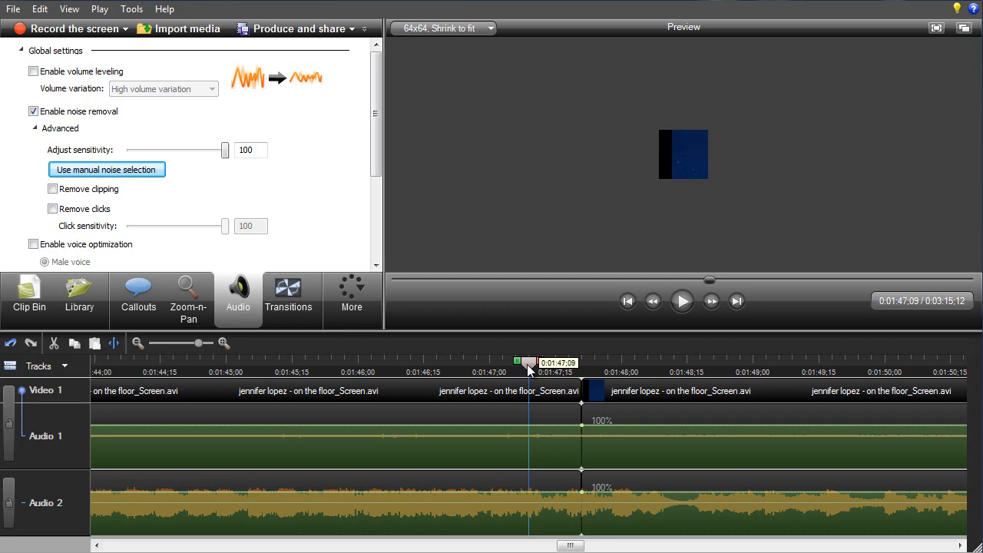
Split the clip at 1:48:11 and move the playhead back to 1:47:01.
{"action": "left_click_drag", "start_coordinate": [530, 362], "coordinate": [582, 363]}
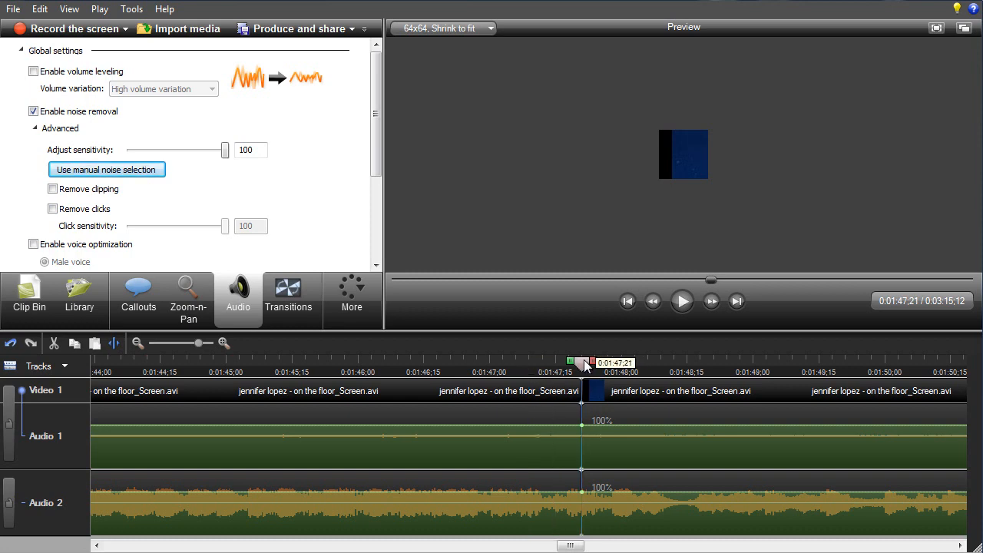
{"action": "left_click", "coordinate": [223, 342]}
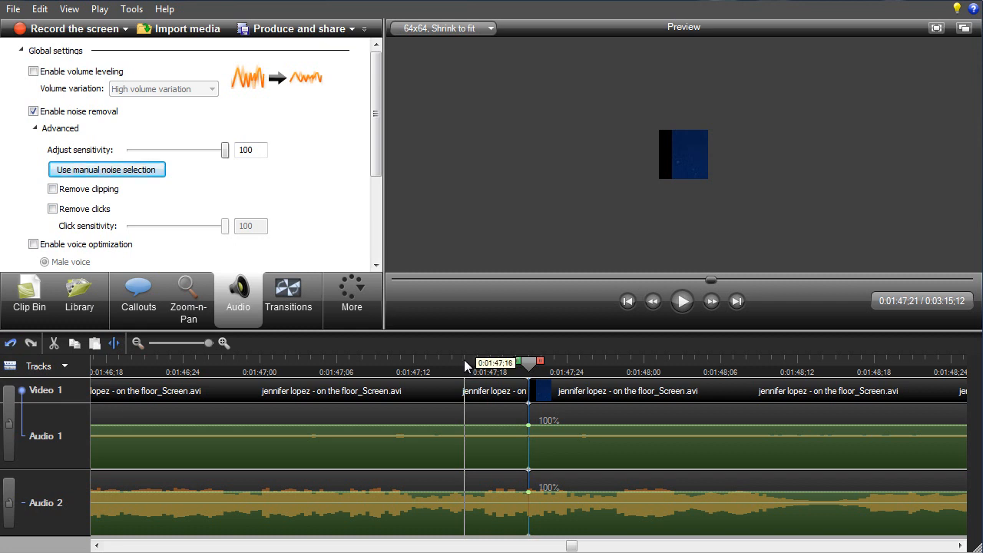
{"action": "left_click_drag", "start_coordinate": [464, 362], "coordinate": [387, 363]}
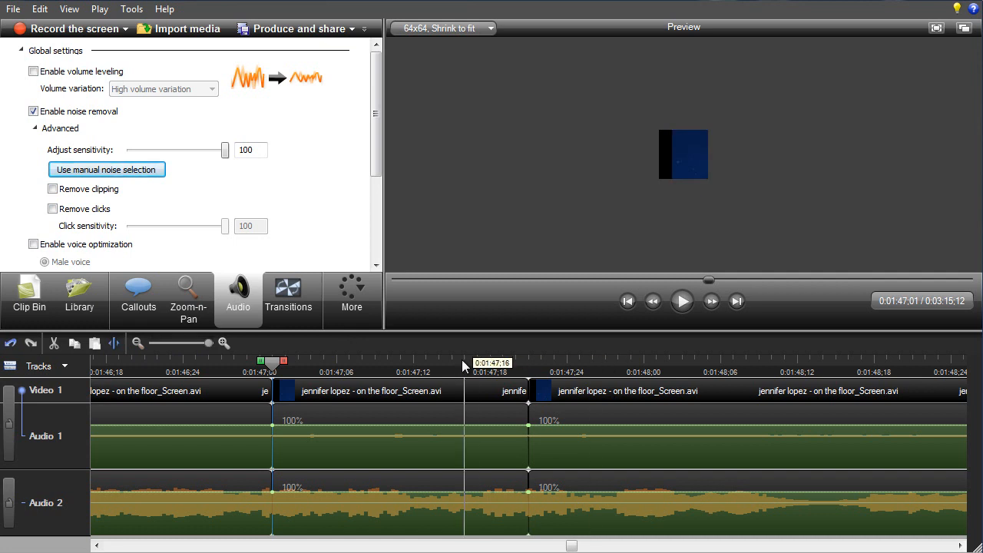
{"action": "mouse_move", "coordinate": [611, 473]}
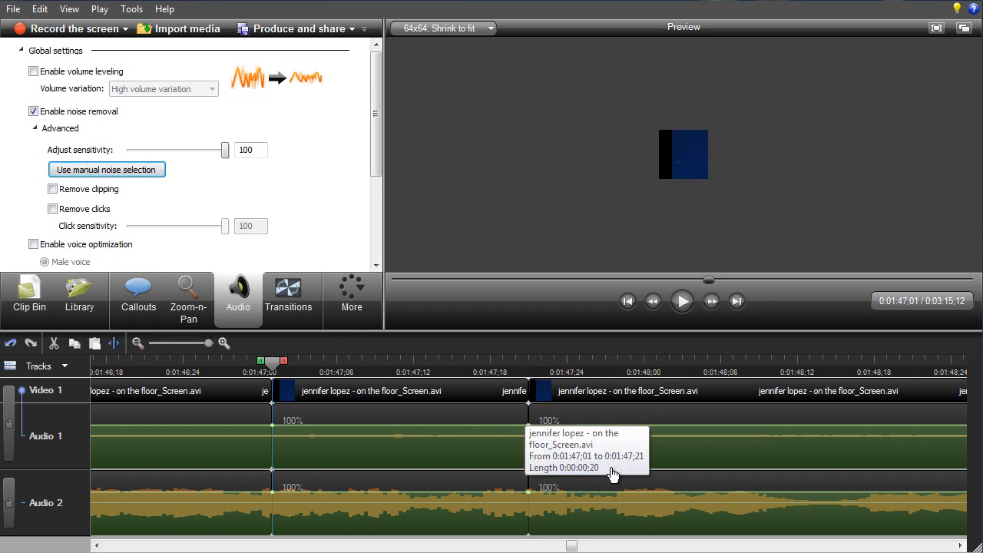
{"action": "mouse_move", "coordinate": [773, 366]}
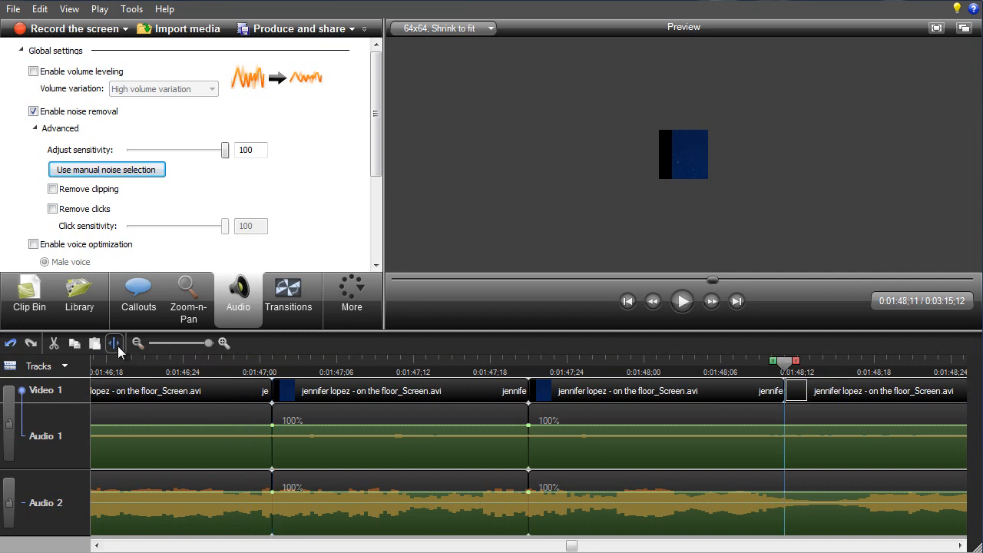
Add volume points on Audio 2 and drag them into a dip of about 29% at the splice.
{"action": "left_click", "coordinate": [525, 423]}
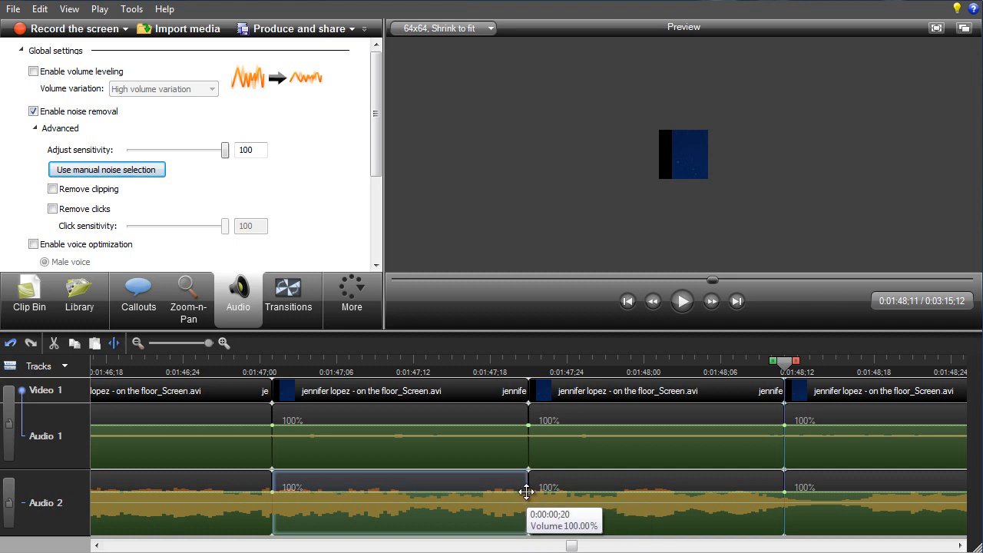
{"action": "left_click_drag", "start_coordinate": [528, 470], "coordinate": [528, 509]}
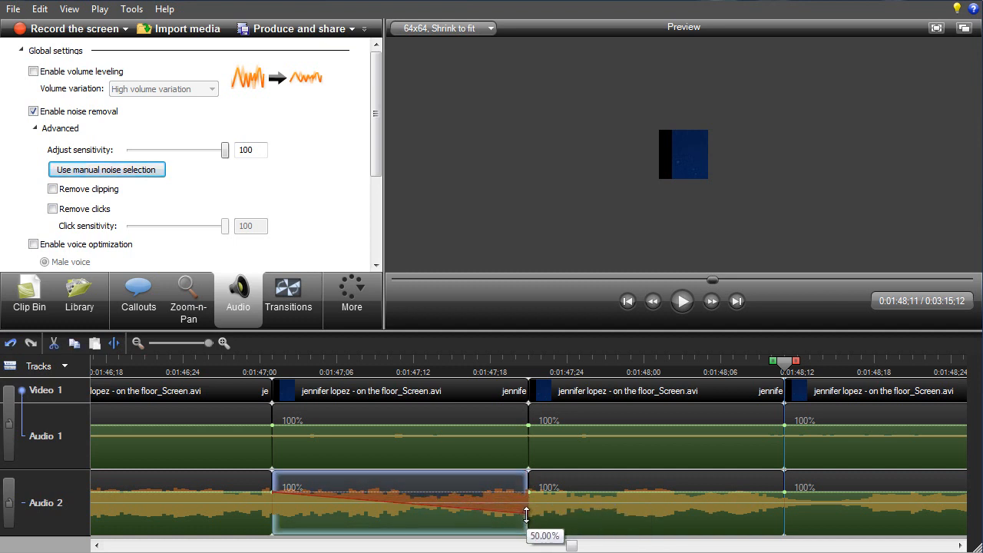
{"action": "left_click_drag", "start_coordinate": [529, 510], "coordinate": [528, 525]}
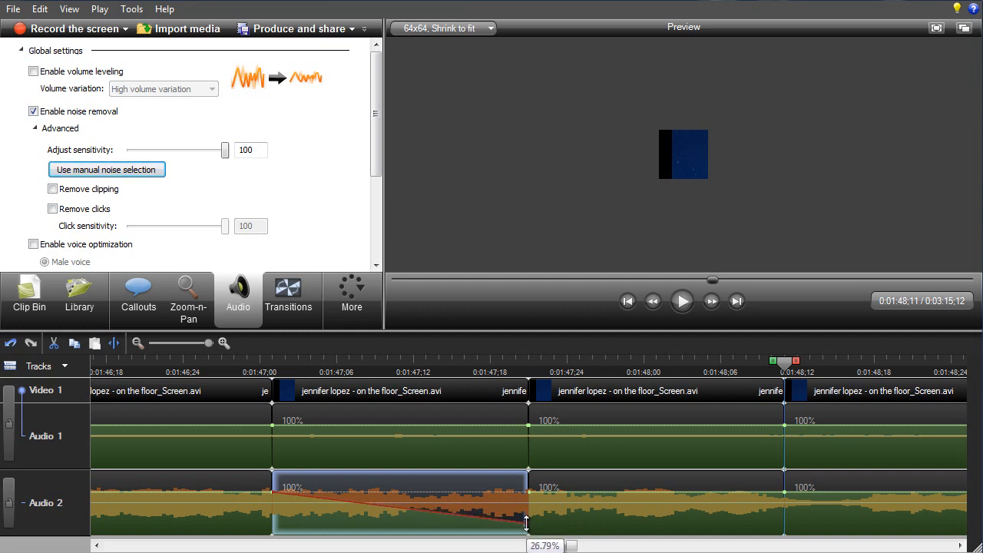
{"action": "left_click_drag", "start_coordinate": [529, 525], "coordinate": [528, 492]}
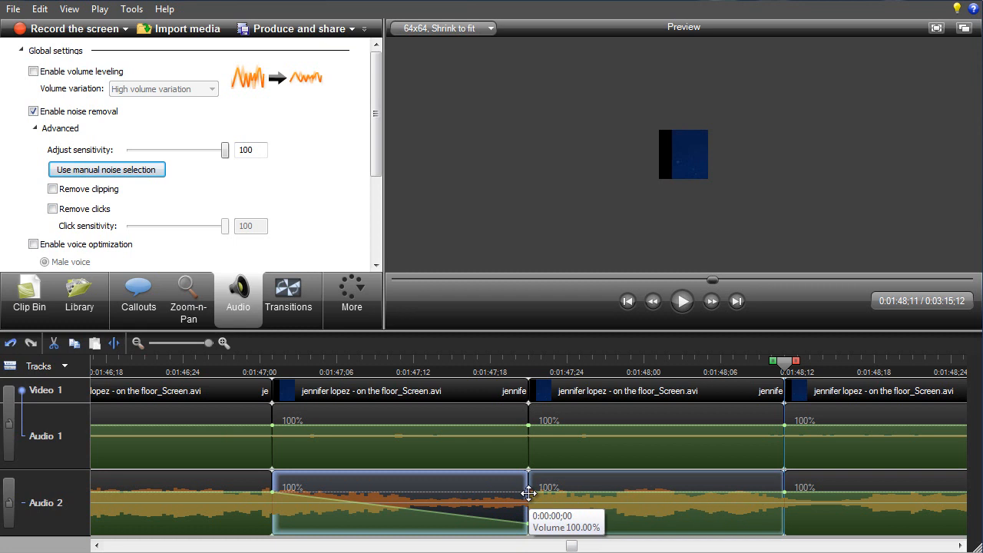
{"action": "left_click_drag", "start_coordinate": [528, 470], "coordinate": [528, 504]}
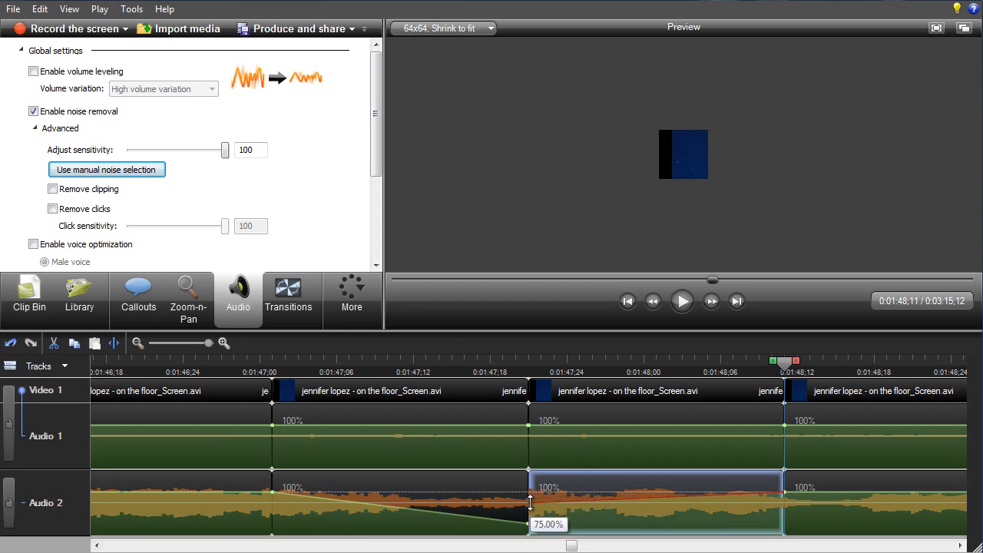
{"action": "left_click_drag", "start_coordinate": [528, 504], "coordinate": [528, 525]}
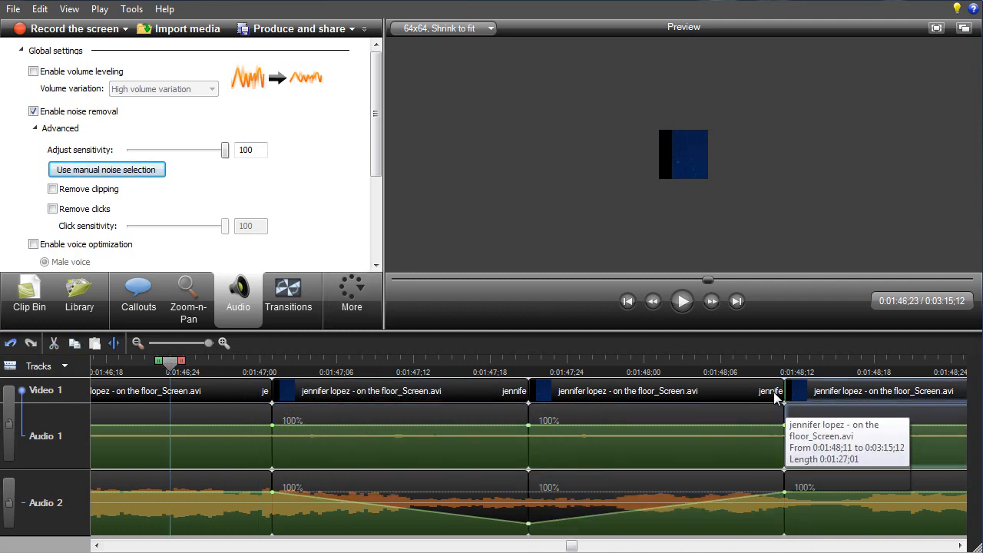
Play the song to hear the volume dip, then stop before undoing it and the extra splits.
{"action": "left_click", "coordinate": [682, 301]}
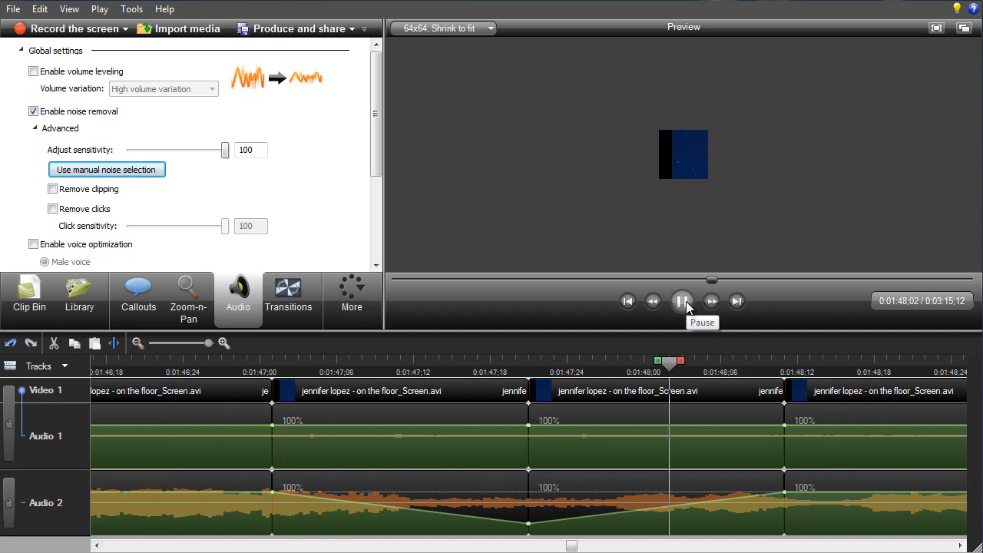
{"action": "left_click", "coordinate": [682, 300]}
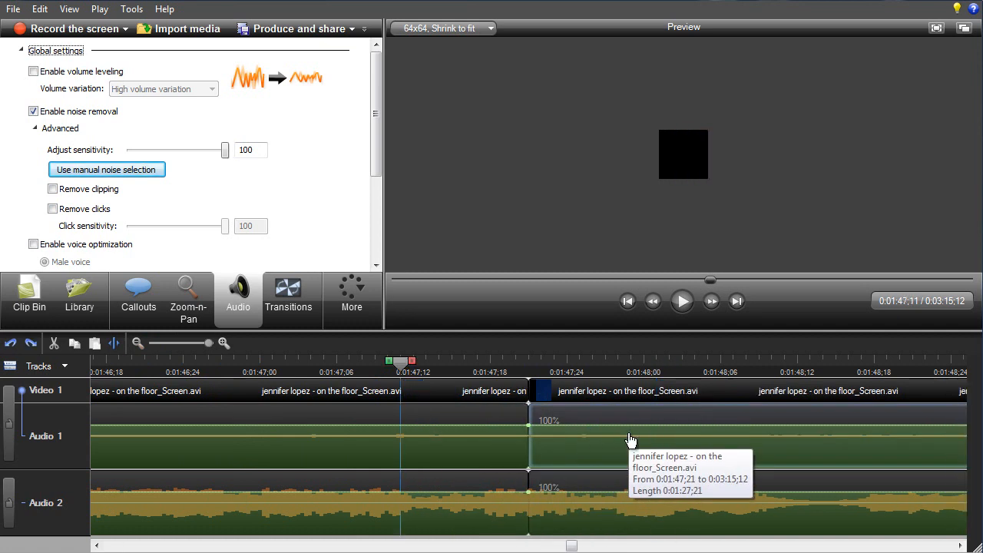
Lower the Audio 2 volume to about 29% on both sides of the 1:47:21 splice.
{"action": "left_click", "coordinate": [451, 362]}
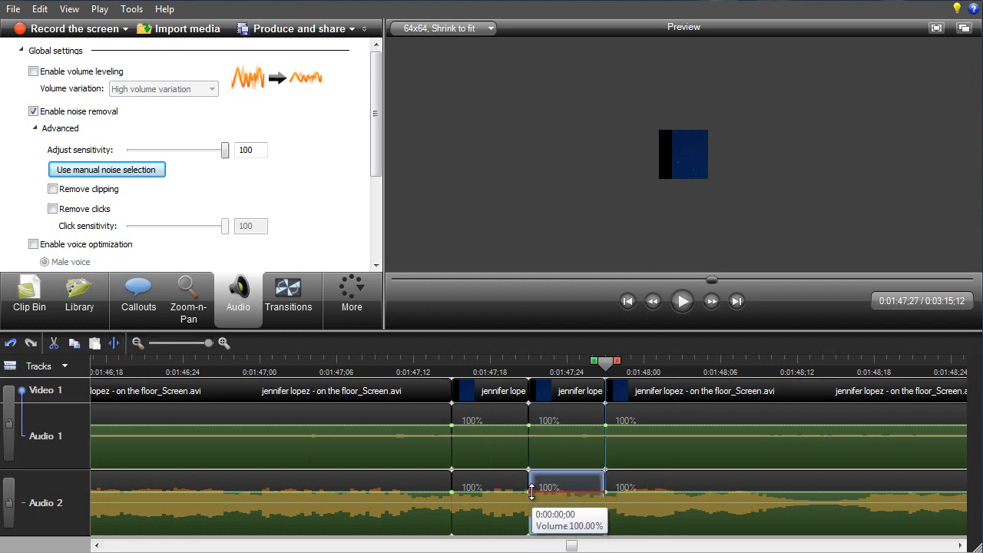
{"action": "mouse_move", "coordinate": [559, 500]}
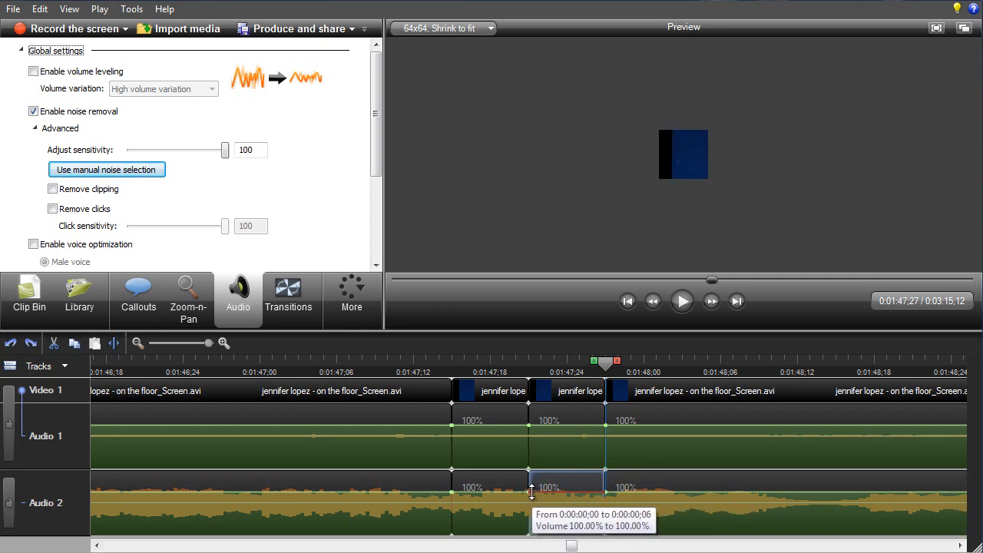
{"action": "left_click_drag", "start_coordinate": [528, 494], "coordinate": [530, 514]}
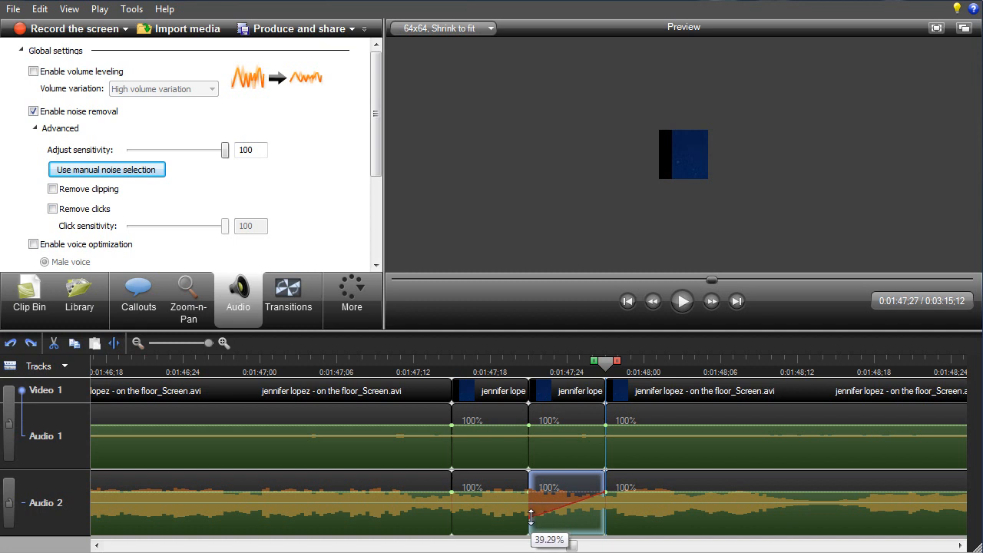
{"action": "left_click_drag", "start_coordinate": [531, 509], "coordinate": [531, 522]}
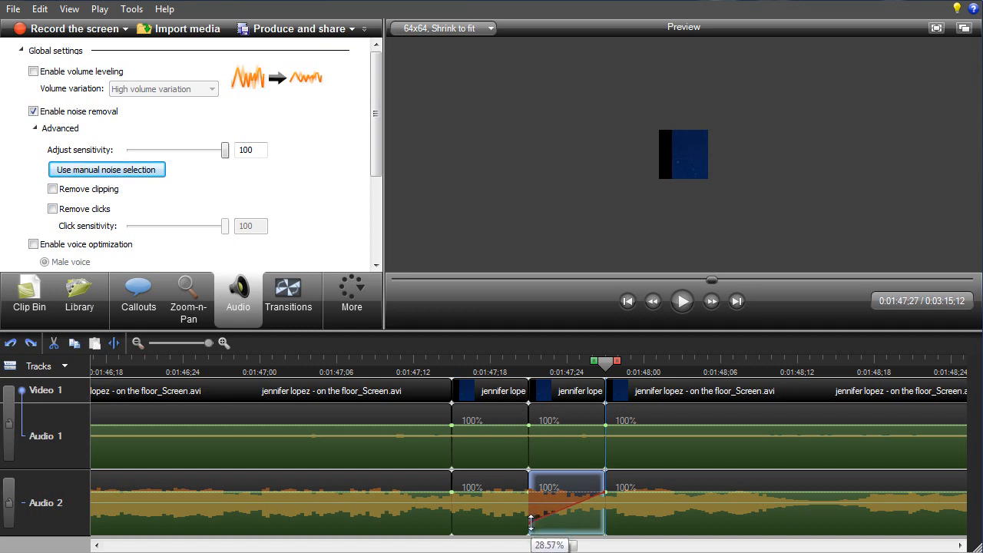
{"action": "left_click_drag", "start_coordinate": [530, 522], "coordinate": [528, 491]}
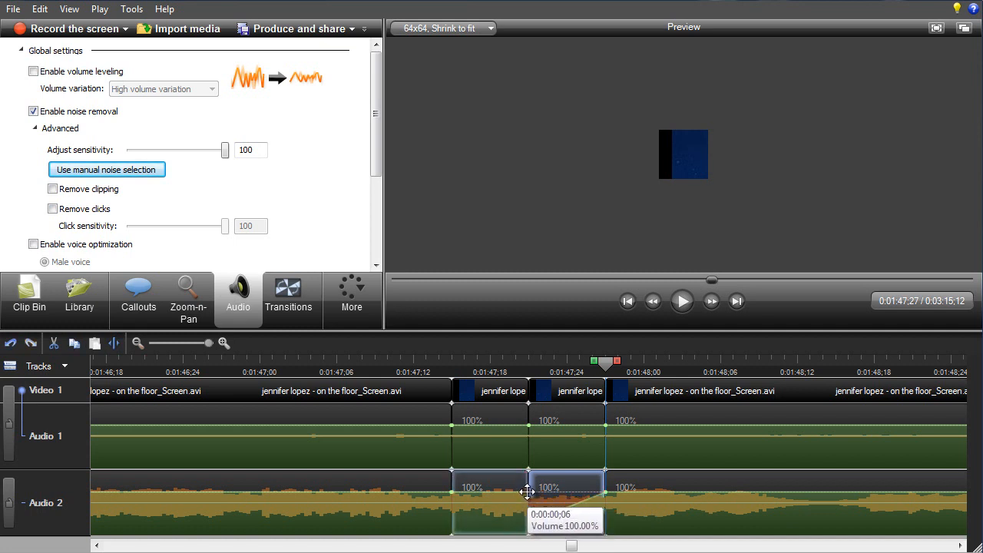
{"action": "left_click_drag", "start_coordinate": [528, 488], "coordinate": [528, 525]}
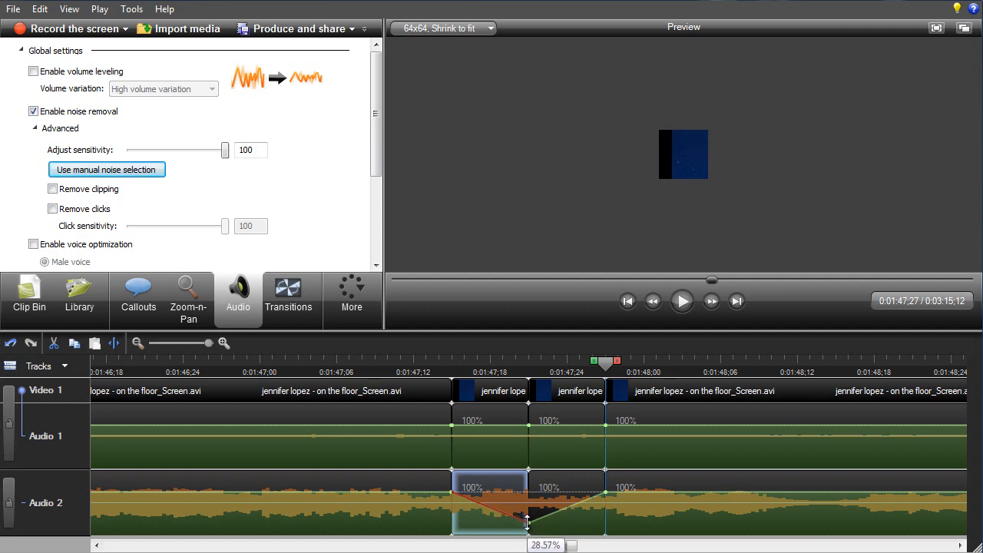